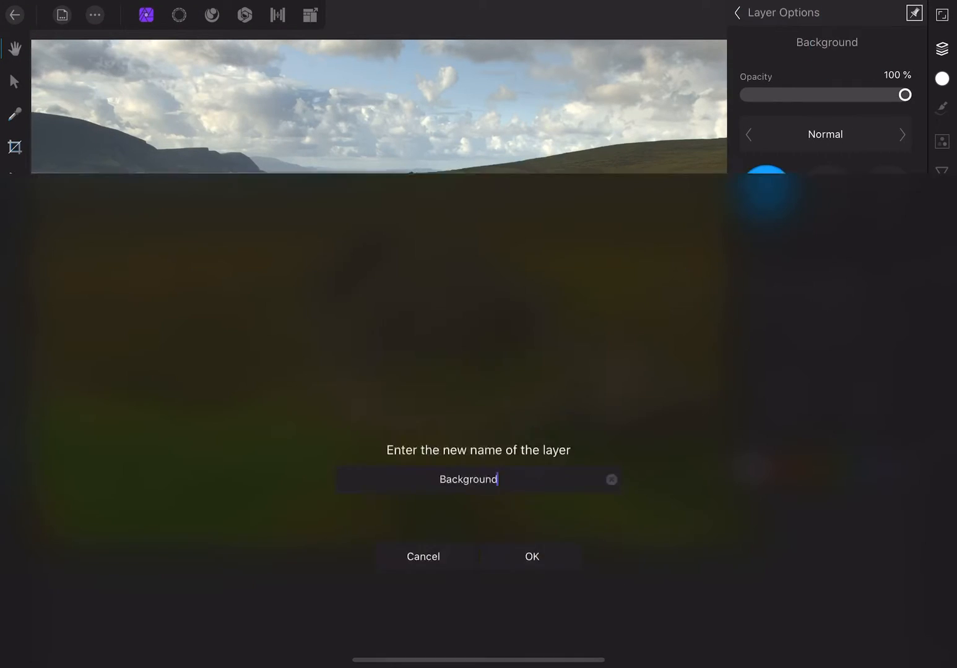
Name the duplicated photo layer 'Cleanup' and confirm the rename.
text(Cleanup)
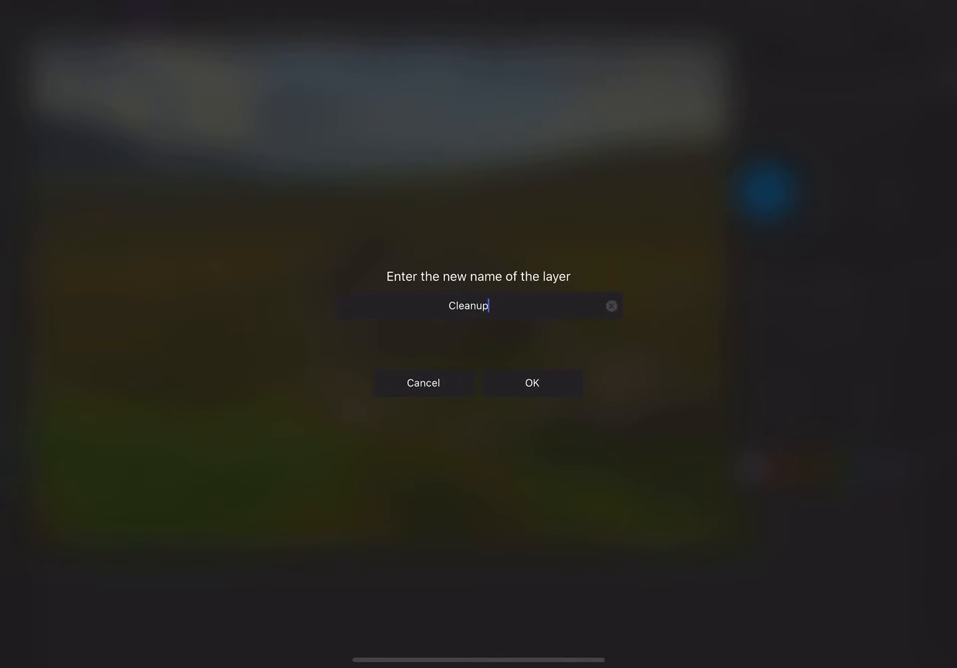
click(531, 383)
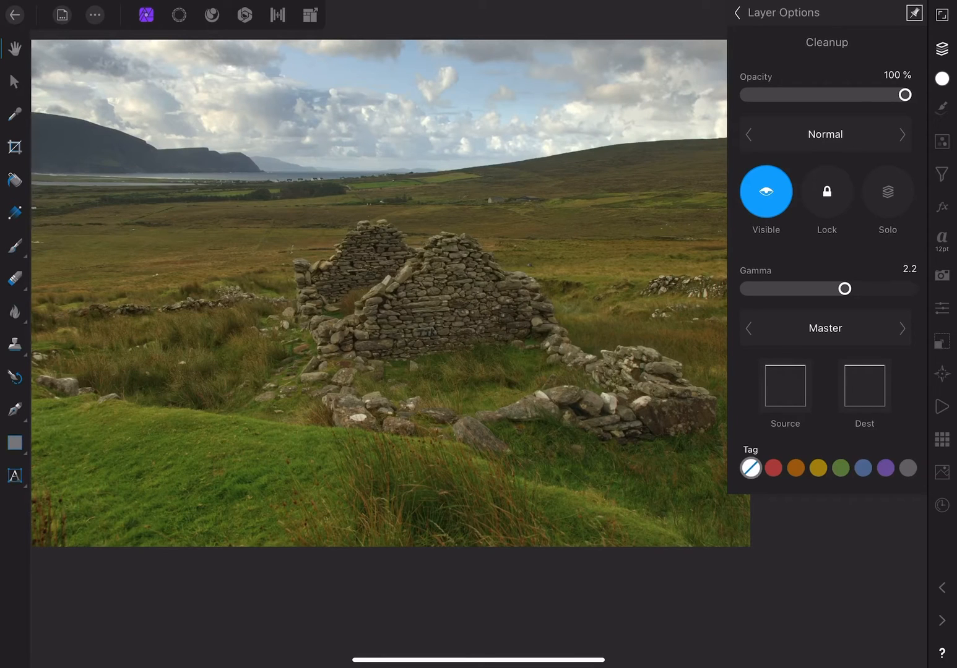
click(14, 344)
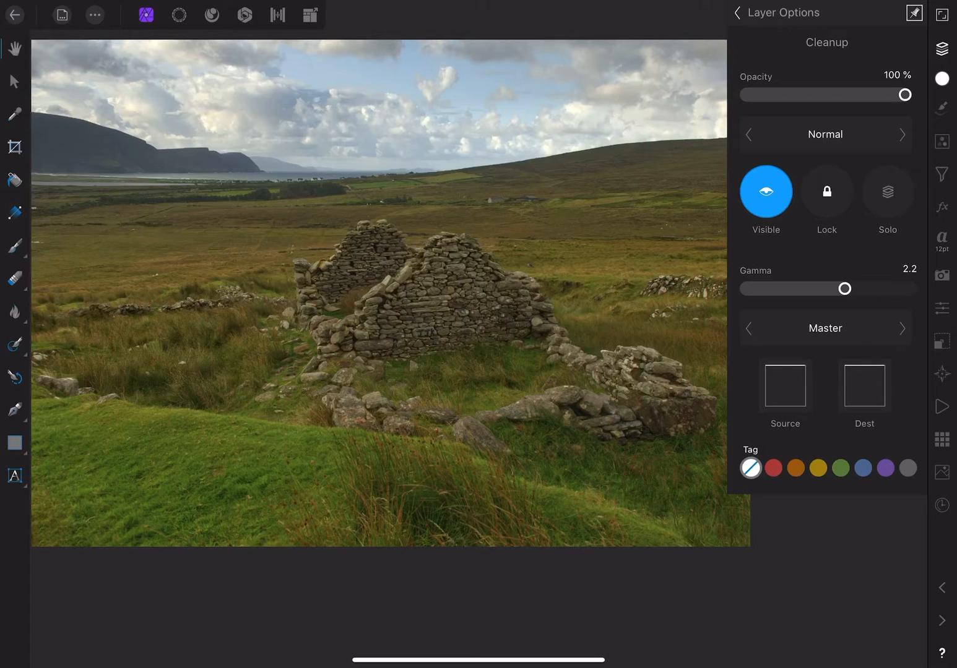
Place the Luminous Alchemy texture as a new layer and try blending it with Multiply.
click(738, 13)
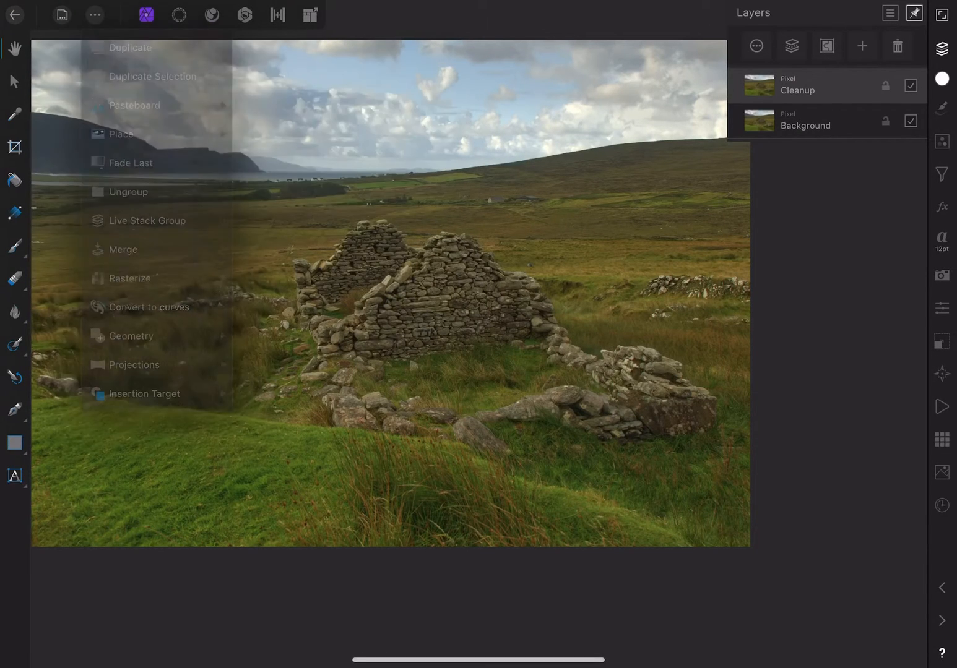
click(121, 133)
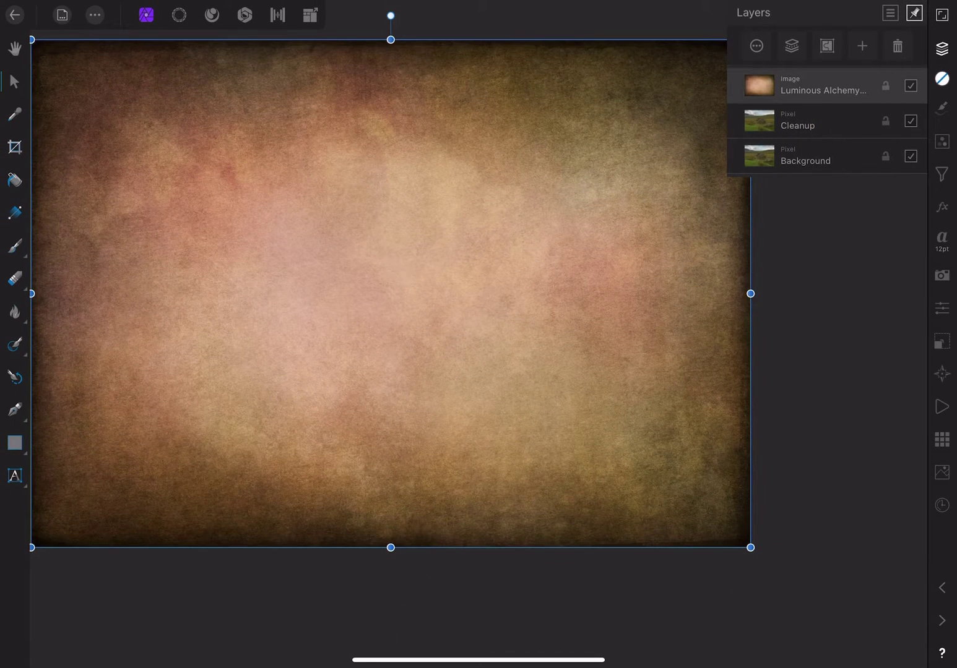
click(823, 84)
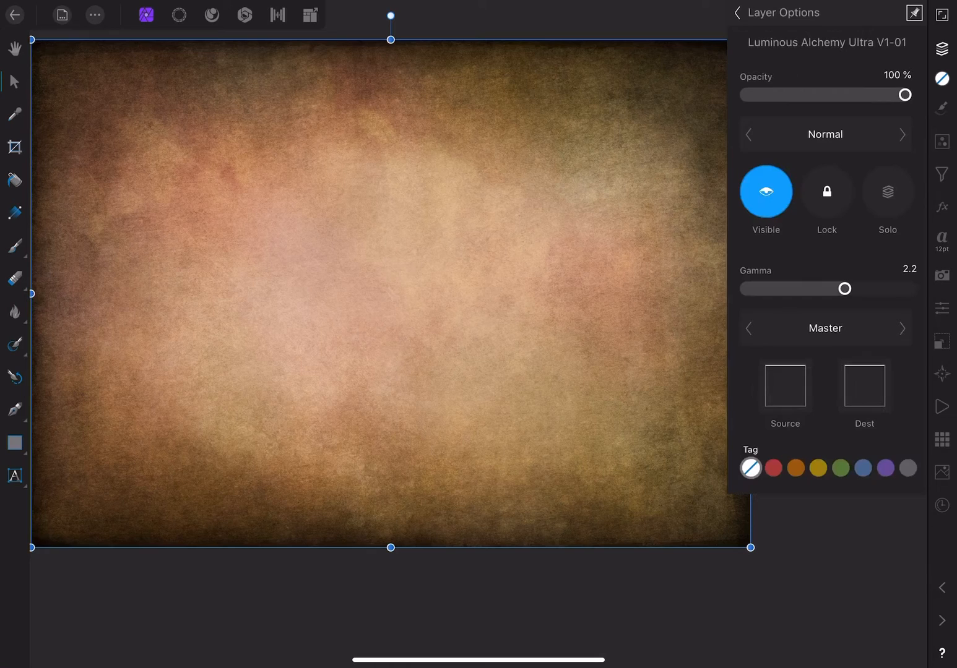
click(825, 133)
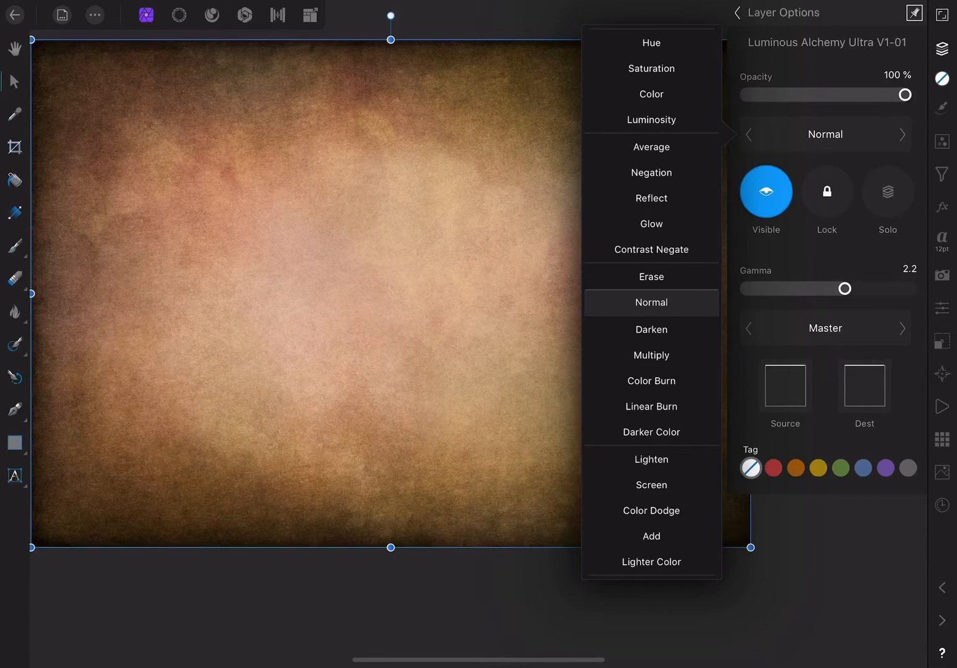
click(651, 355)
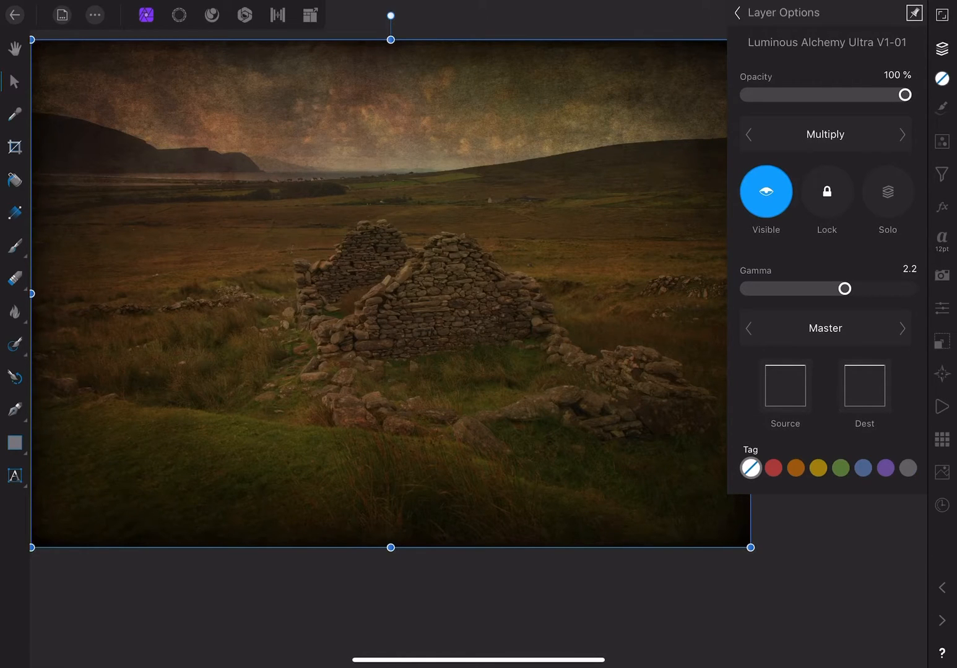
Try Screen on the texture, then settle on Soft Light blend mode.
click(824, 134)
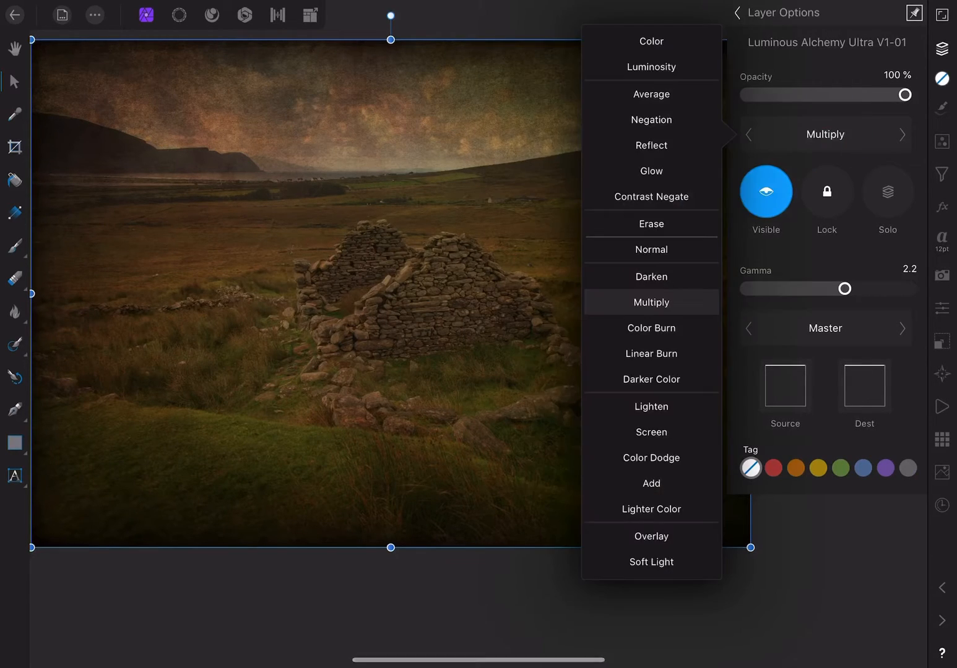
click(651, 431)
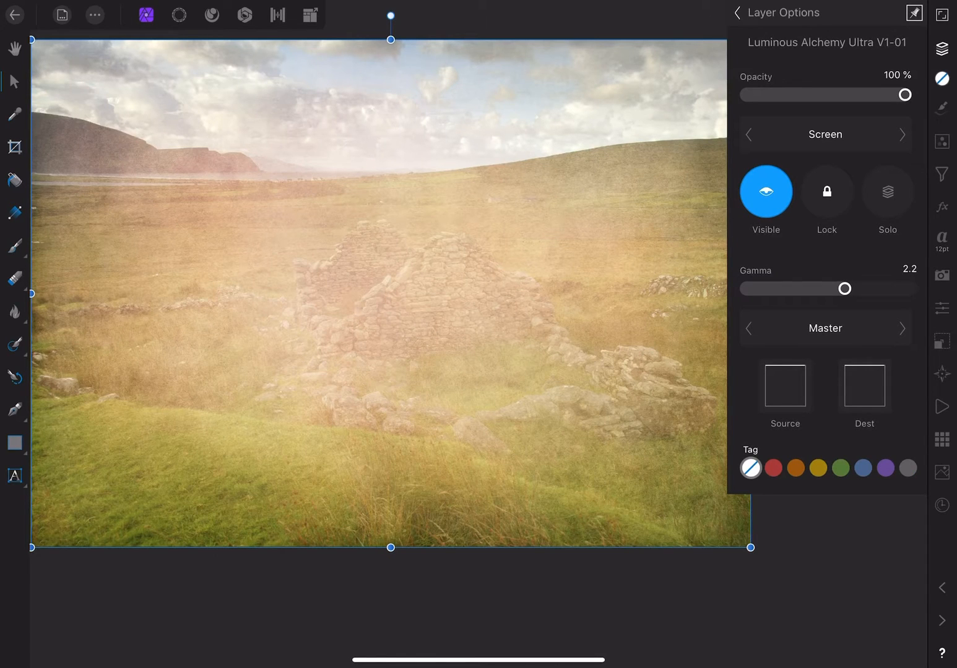
click(825, 134)
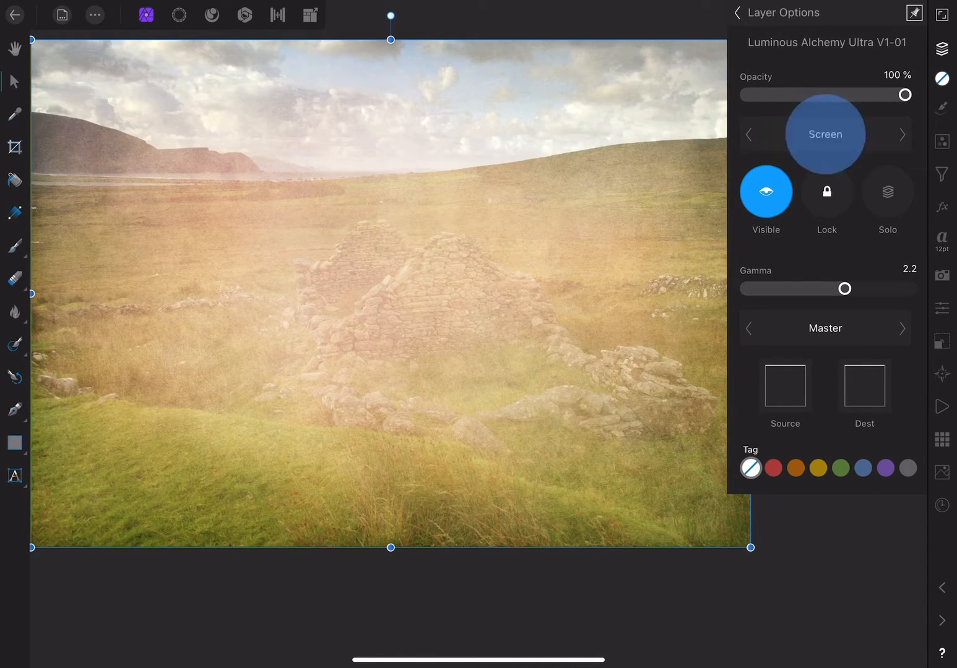
click(824, 134)
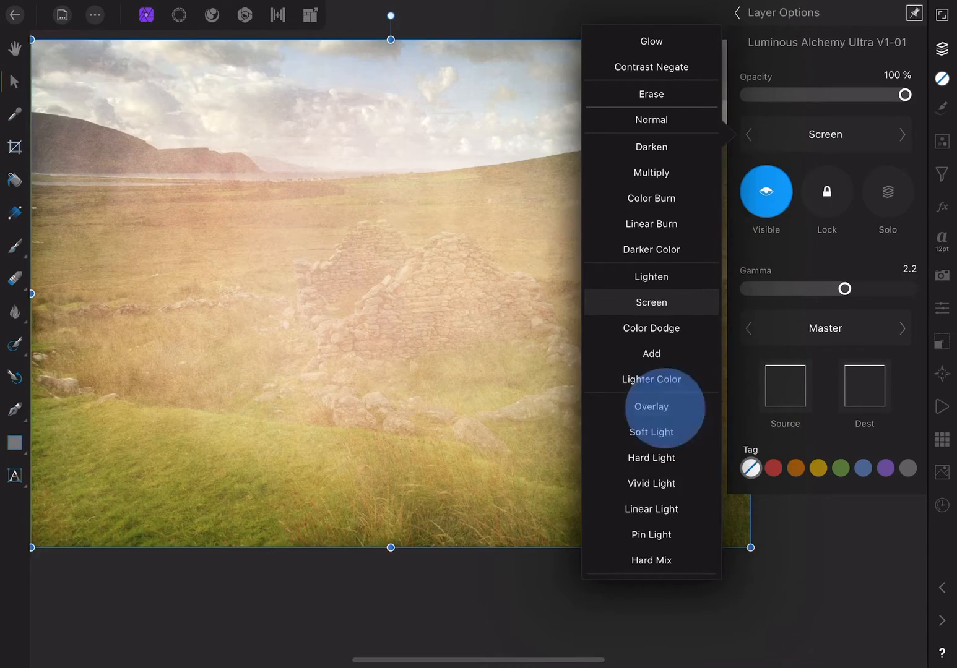
click(650, 406)
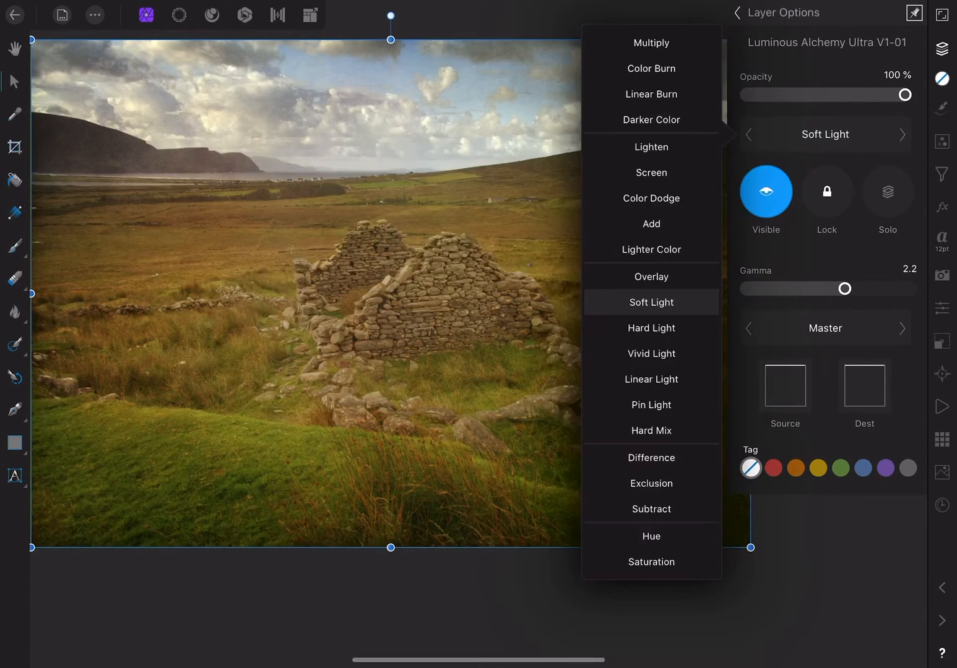
click(651, 276)
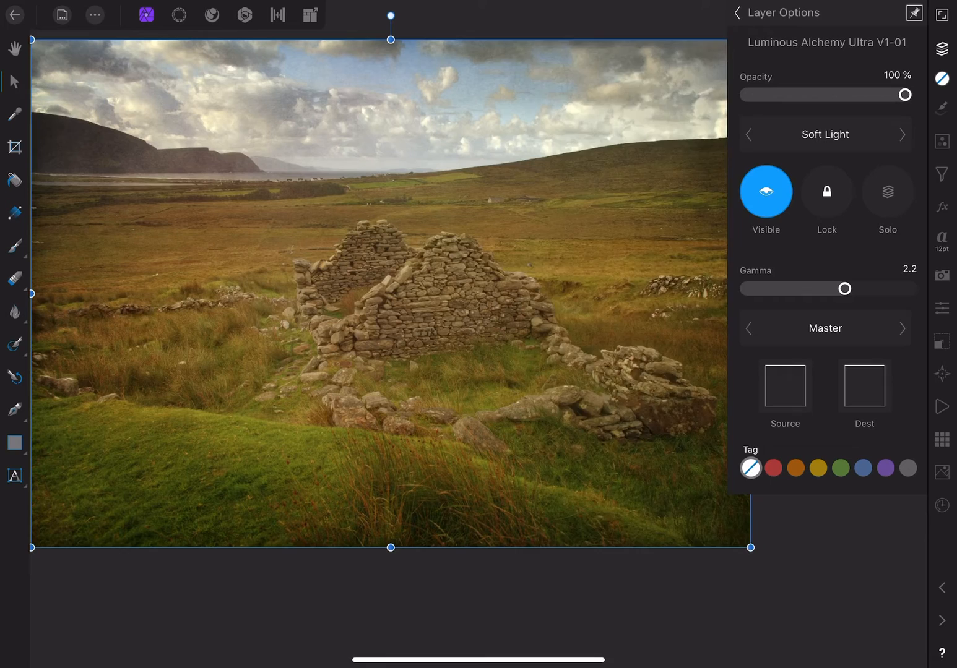
Blend the texture as Overlay at 75% opacity with a custom source blend-range curve, then return to Layers.
click(901, 134)
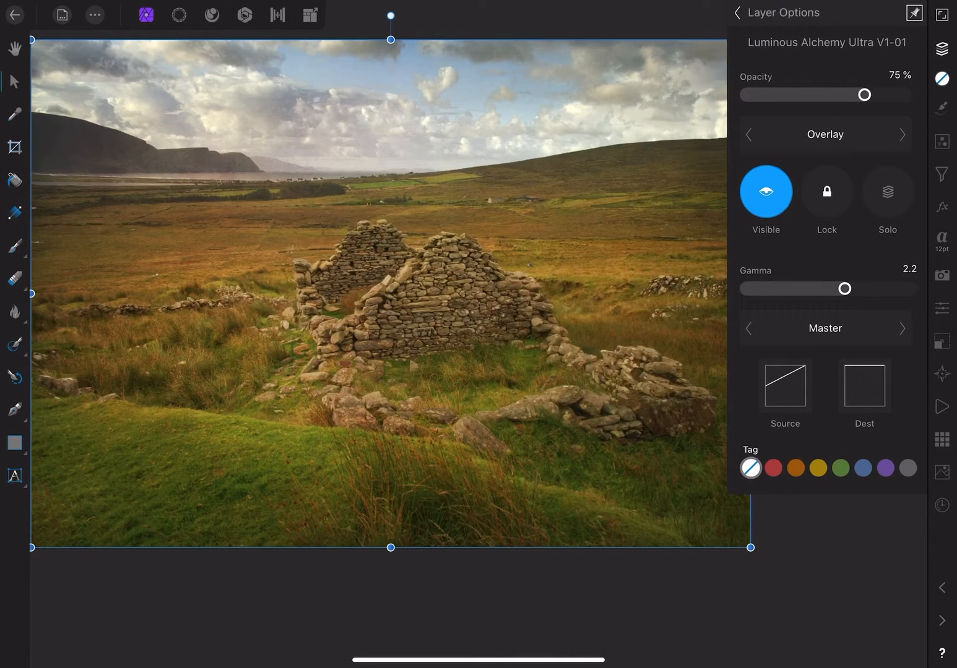
click(736, 12)
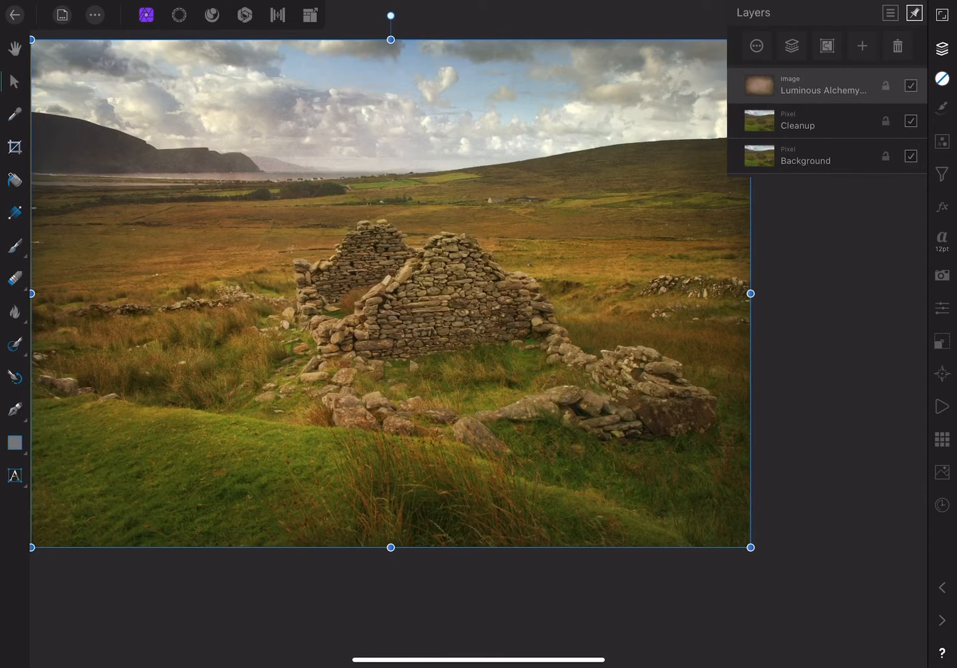
Add an HSL shift adjustment layer from the Adjustments list.
click(941, 142)
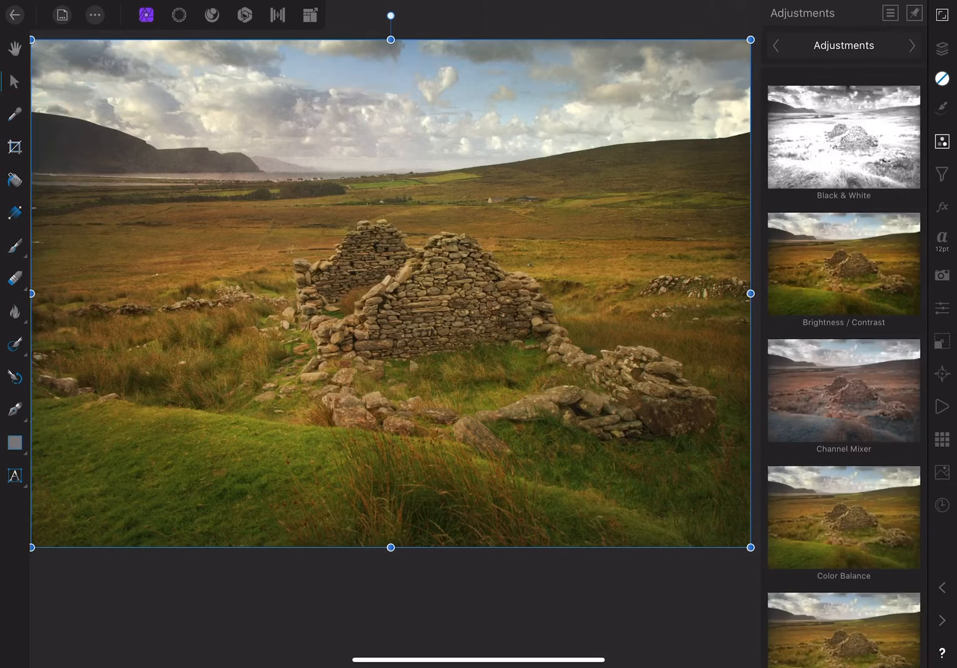
scroll(down, 3)
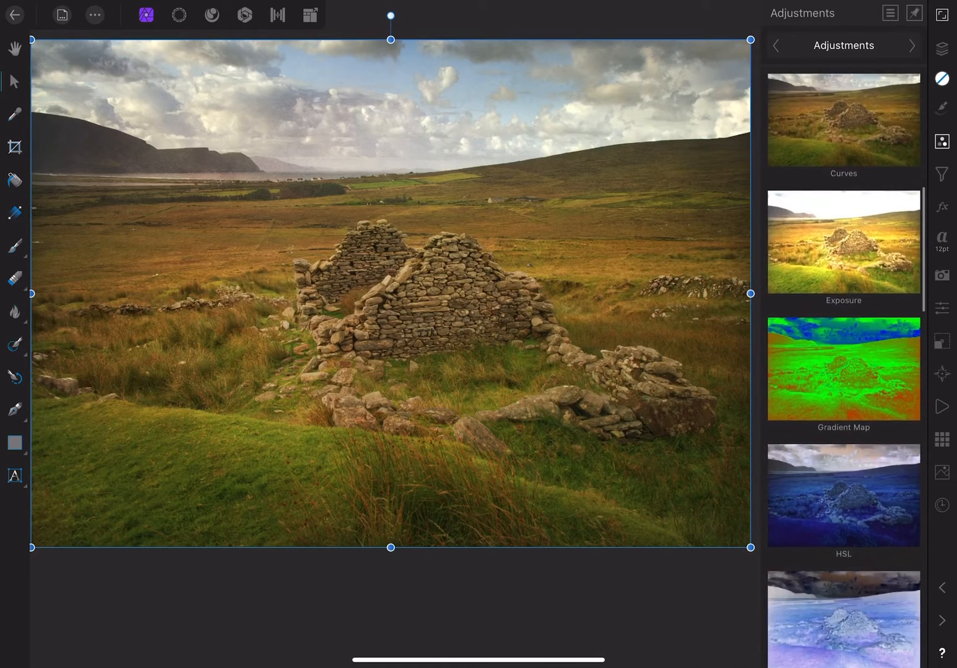
click(843, 495)
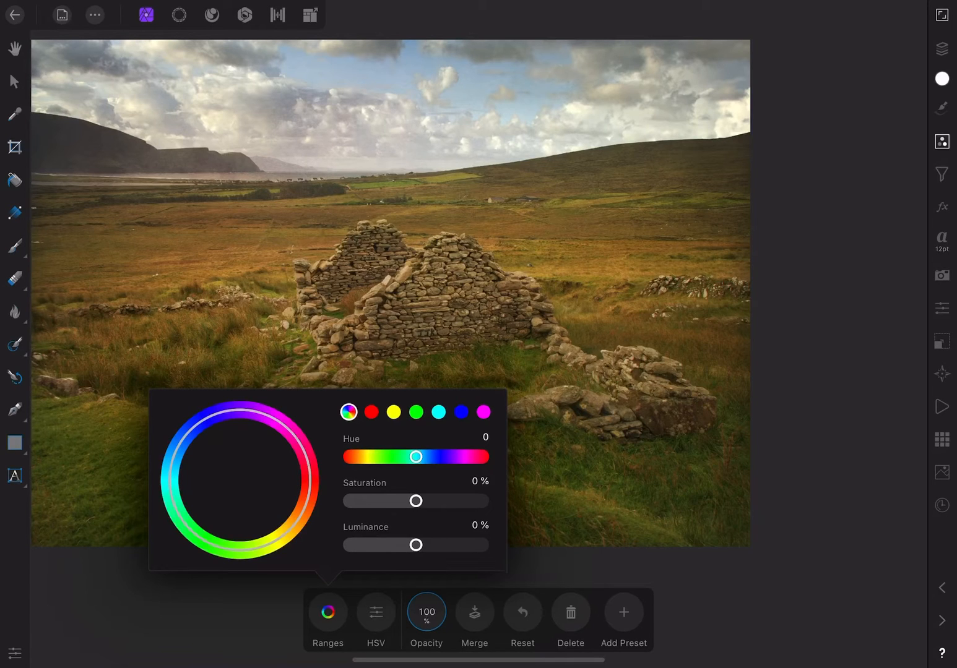
Target the red colour range in HSL and view the adjustment's mask on its own.
click(372, 413)
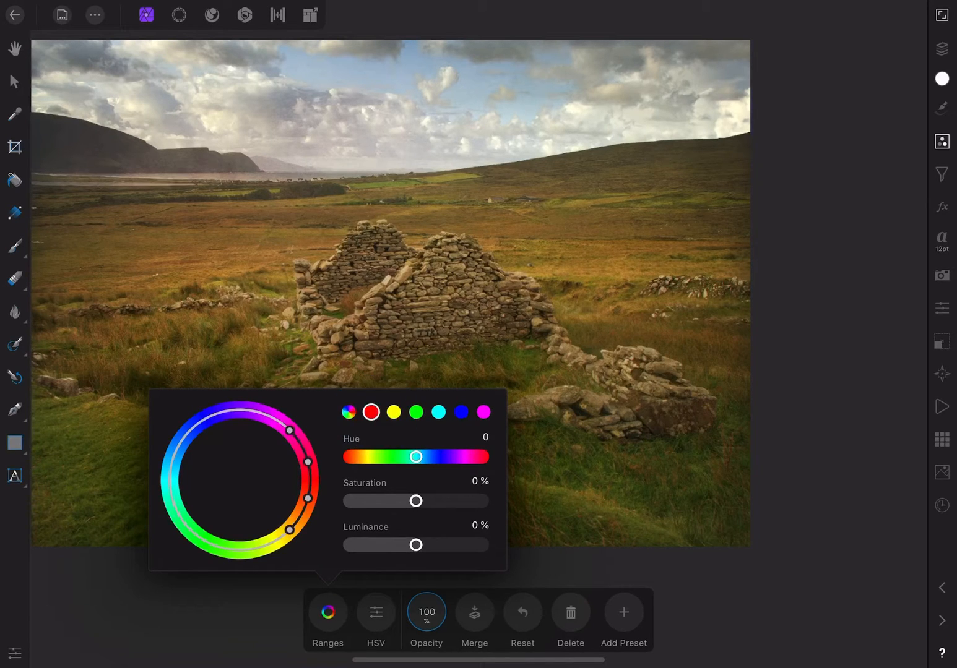
click(416, 413)
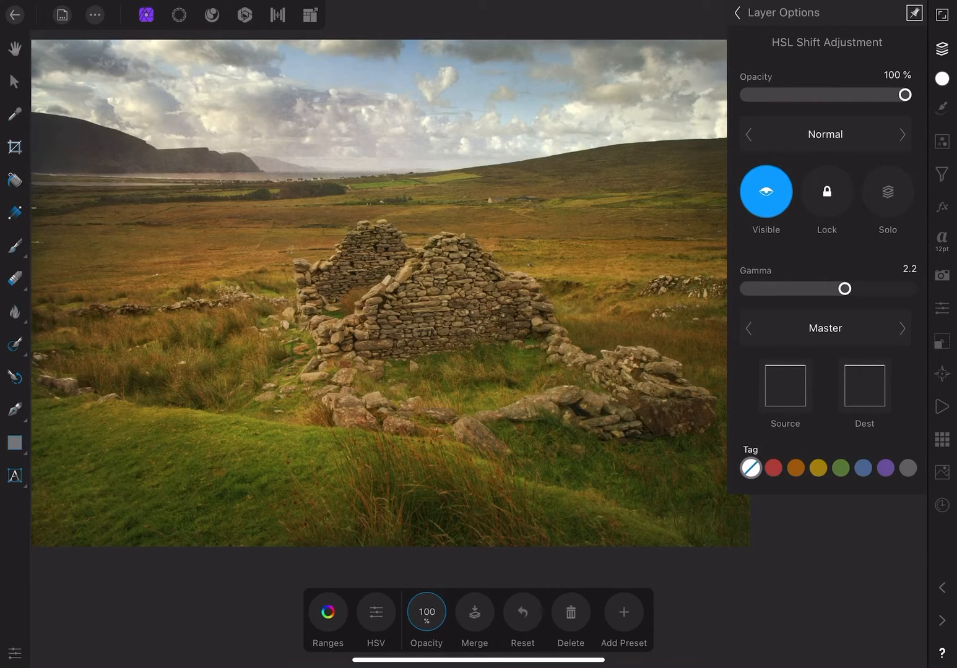
click(886, 191)
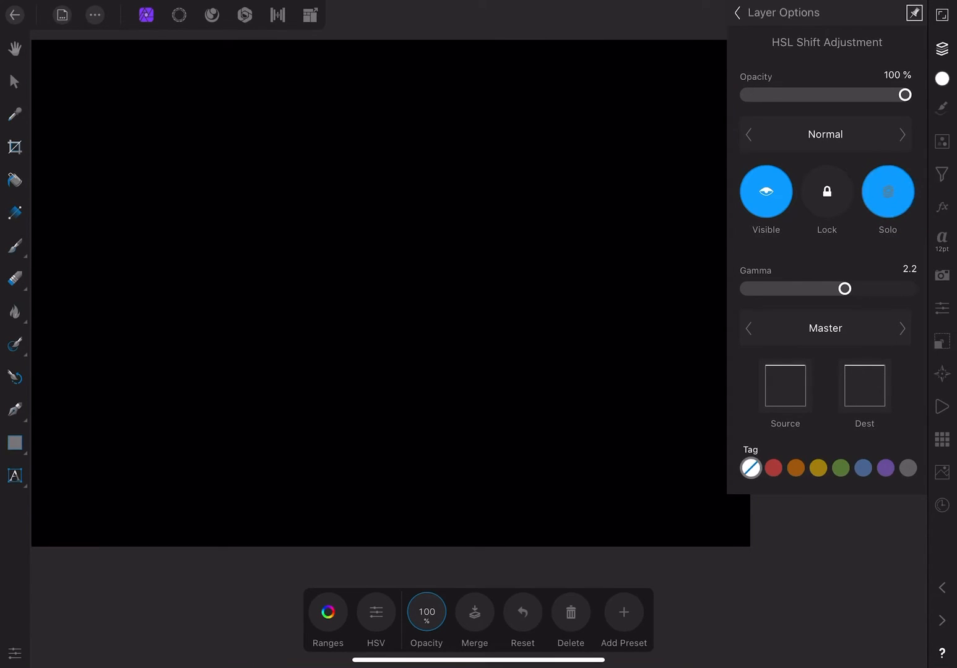
Paint the HSL mask in white over the stone walls with an adjusted brush width.
click(886, 190)
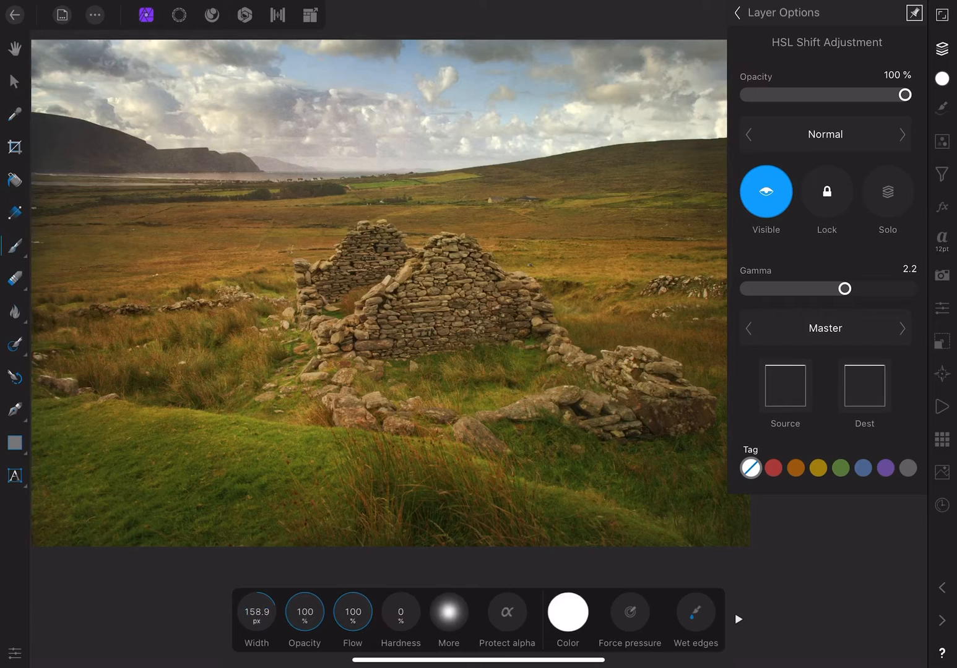
click(567, 611)
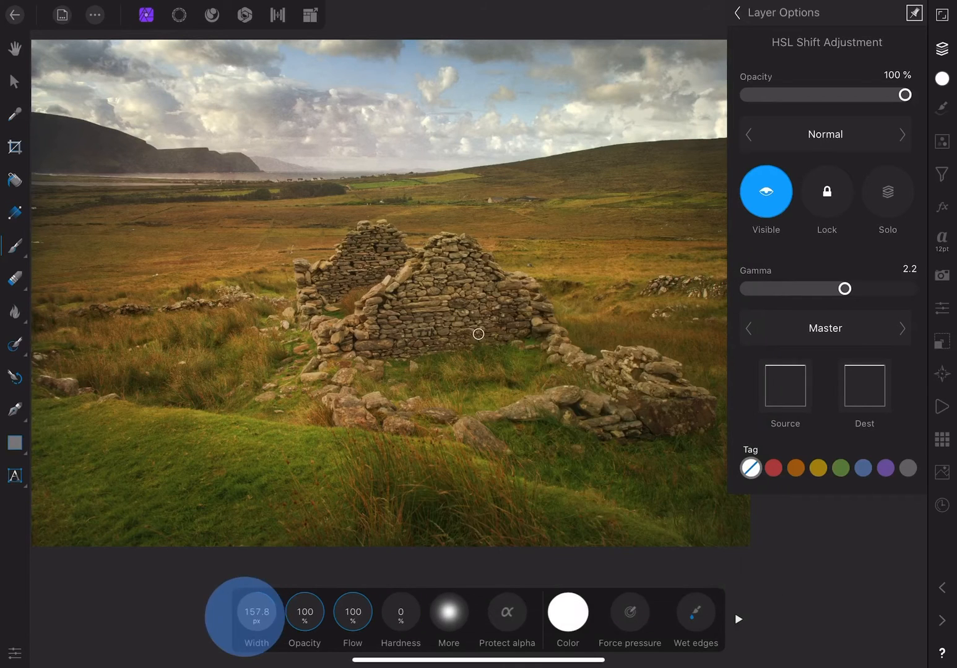
click(255, 612)
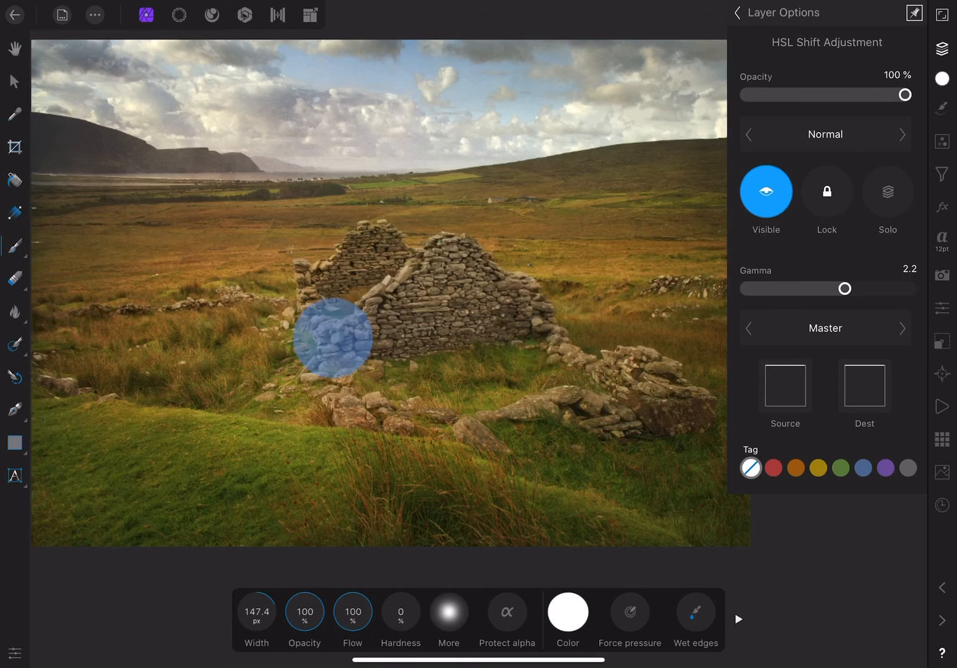
click(886, 190)
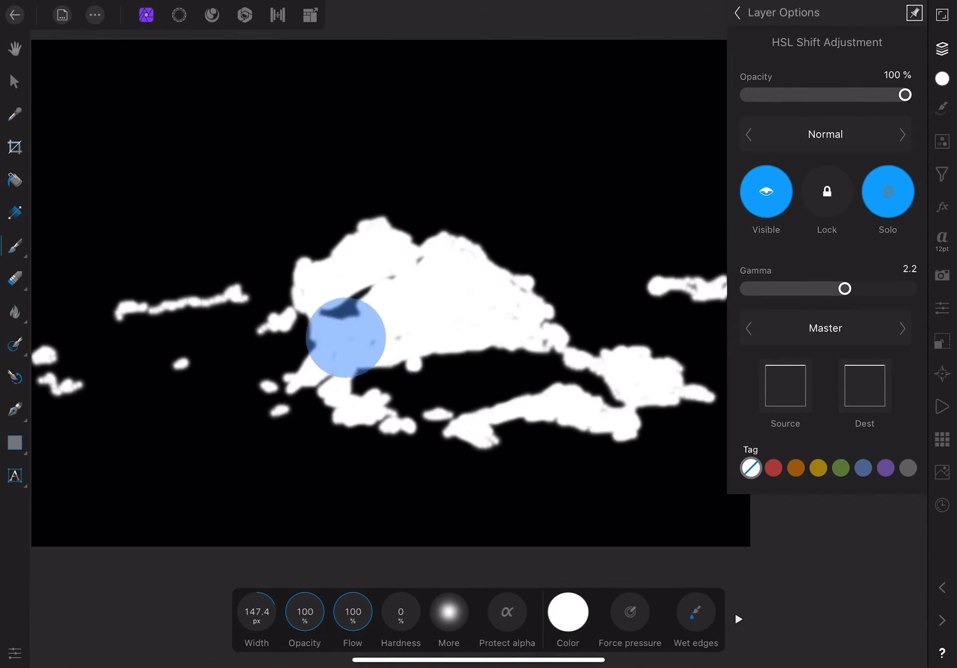
Check the painted mask alone, then toggle the HSL adjustment off and on to compare.
click(349, 337)
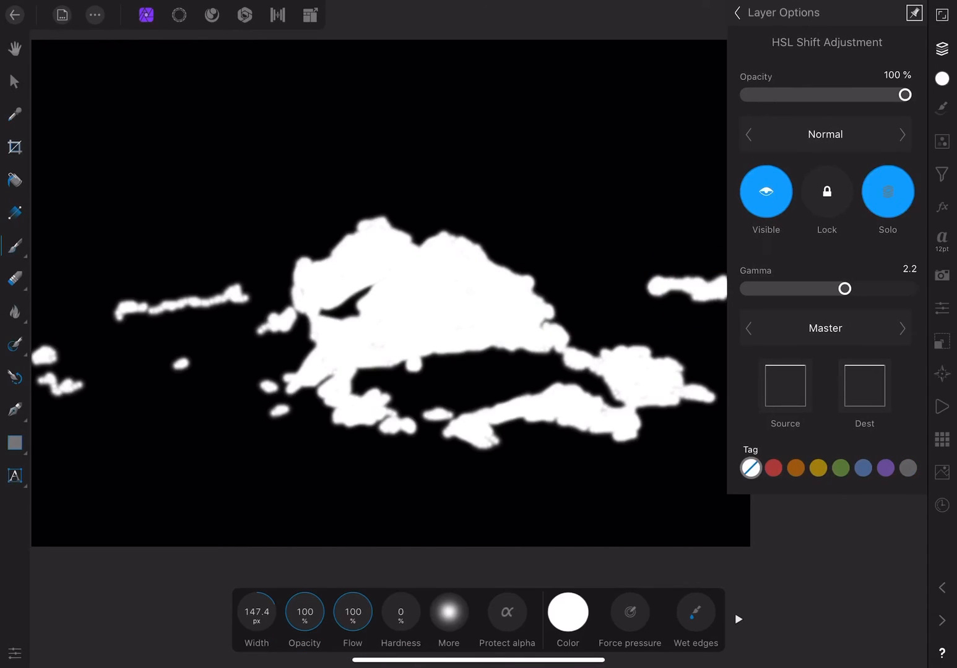
click(886, 191)
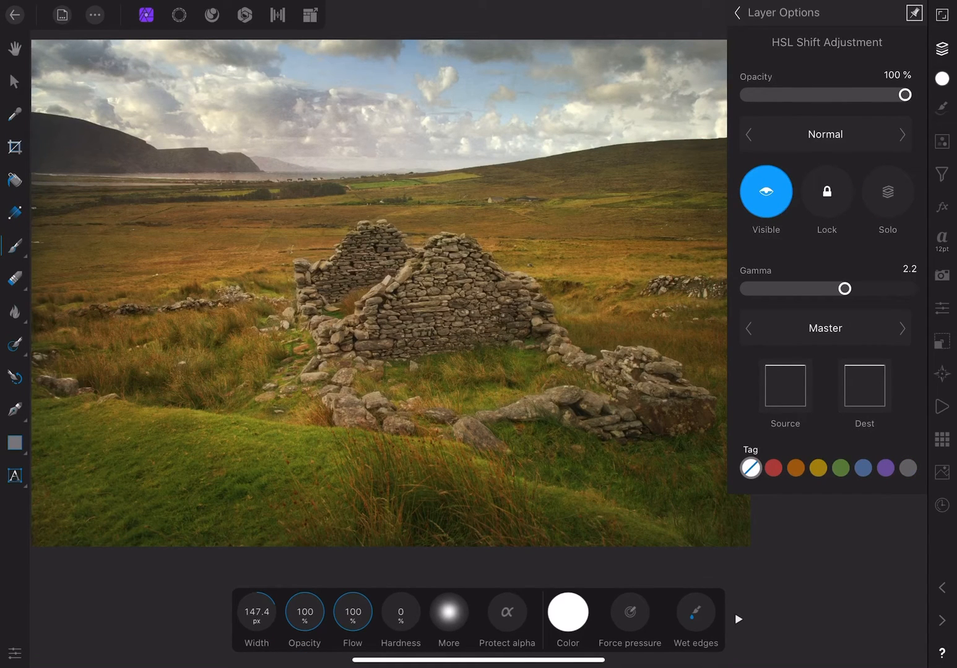
click(765, 190)
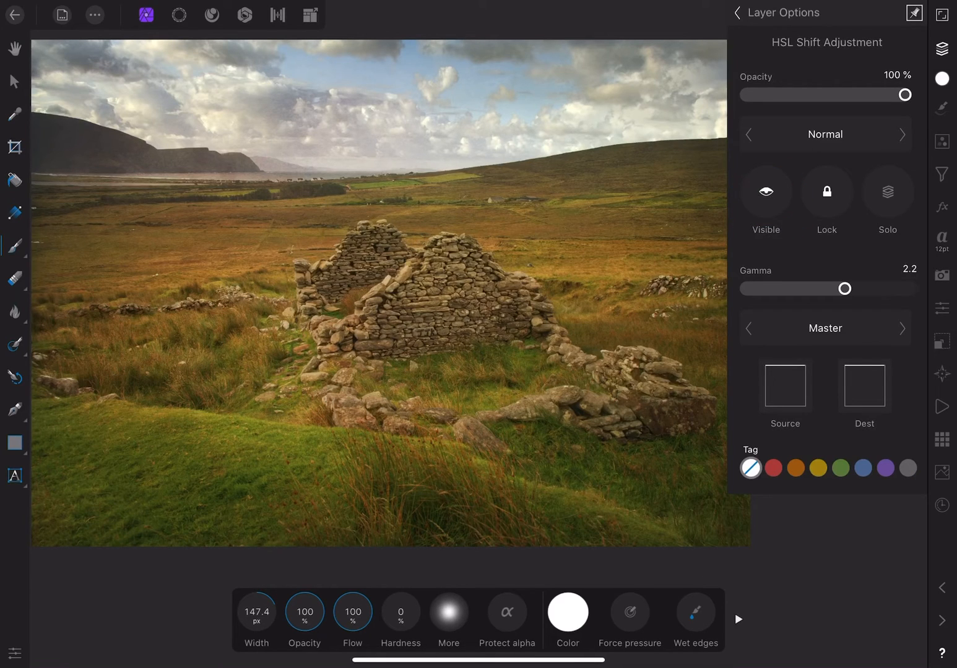
click(764, 191)
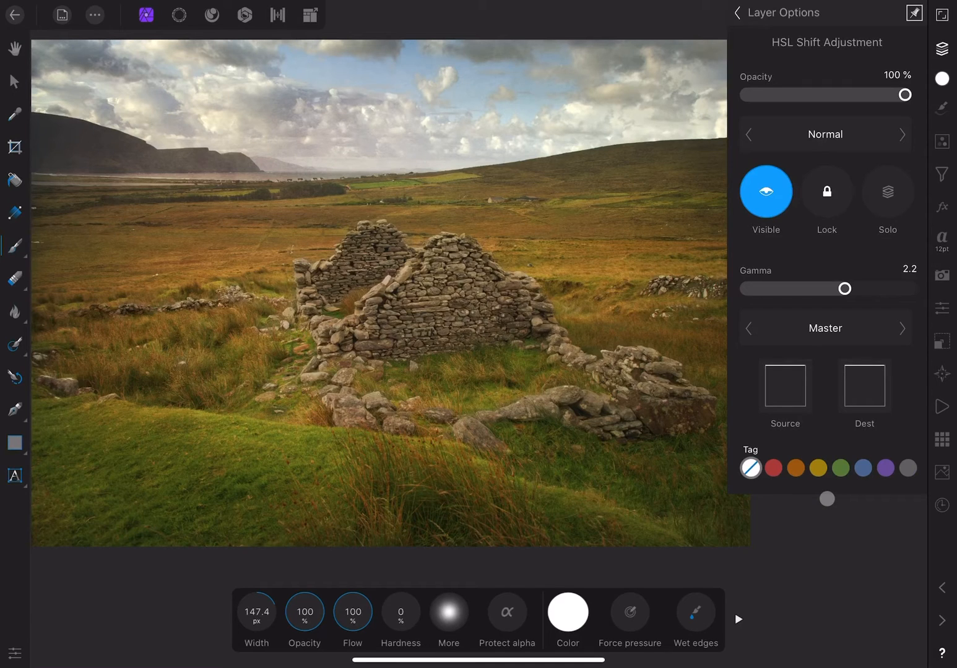
Store the stones mask as a spare channel named 'Stones' in Channels.
click(736, 12)
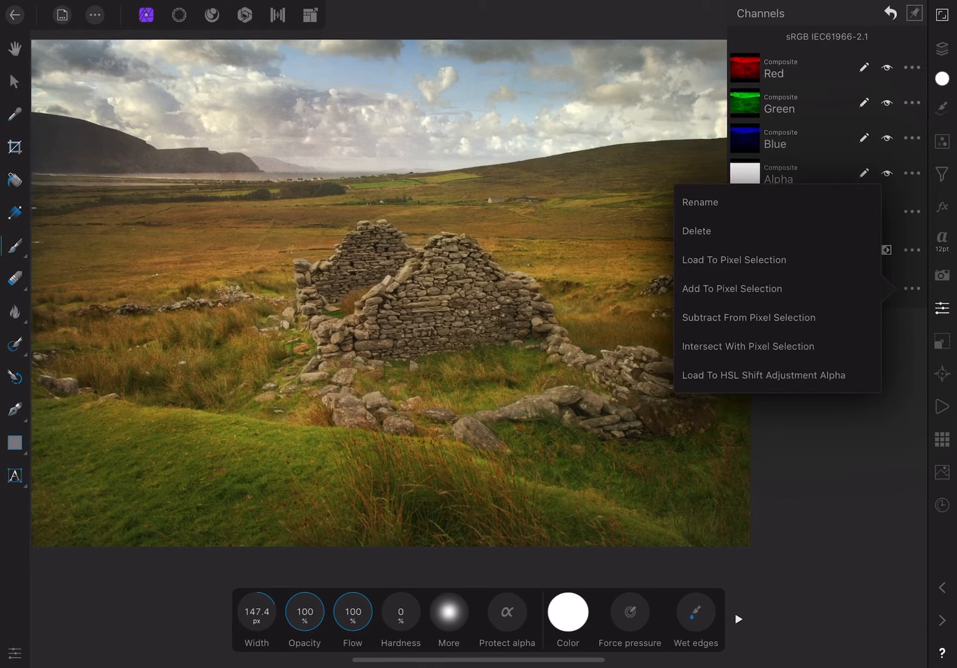
click(700, 203)
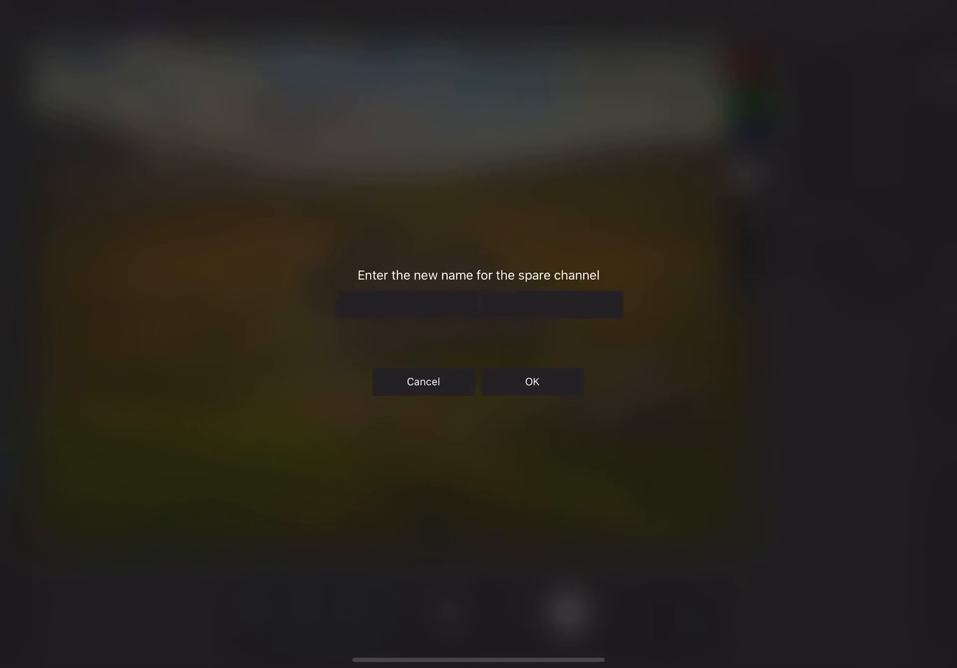
text(Stones)
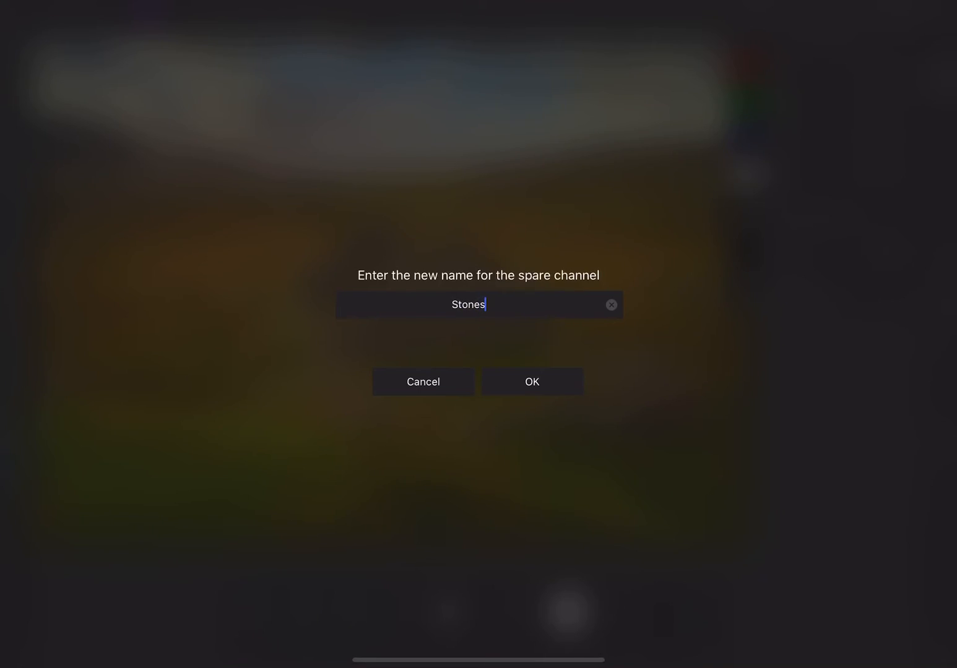
click(531, 381)
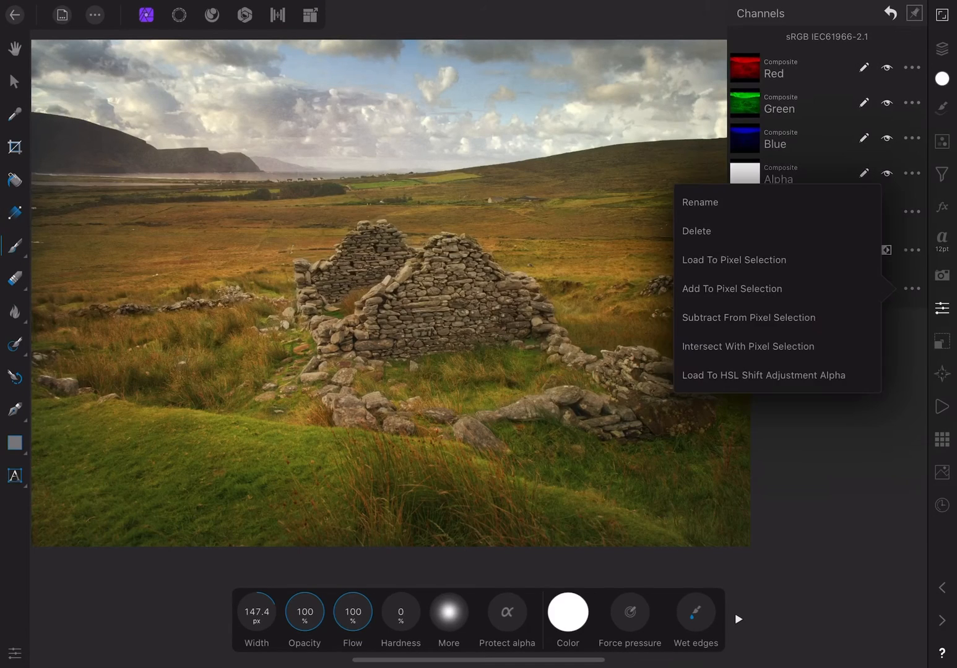
Load Stones as a pixel selection and add a Brightness/Contrast adjustment at 20% / 10%.
click(733, 260)
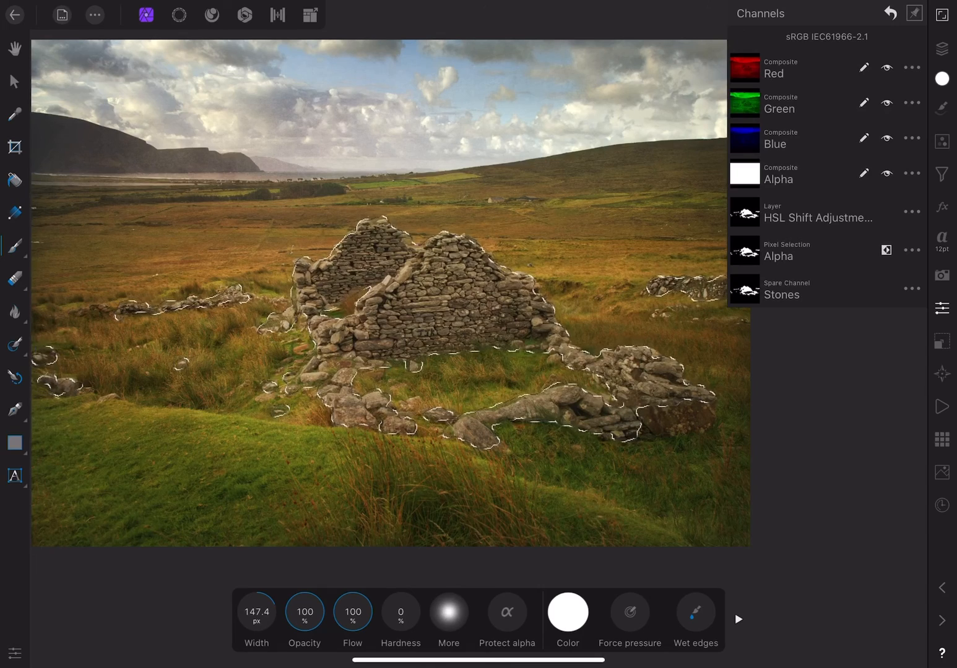
click(940, 141)
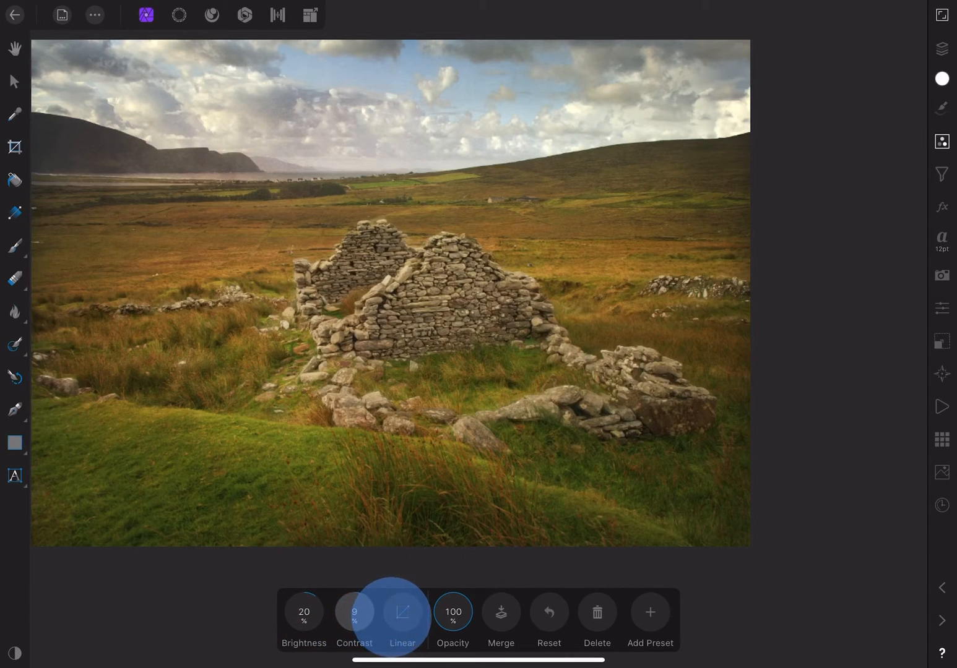
click(354, 611)
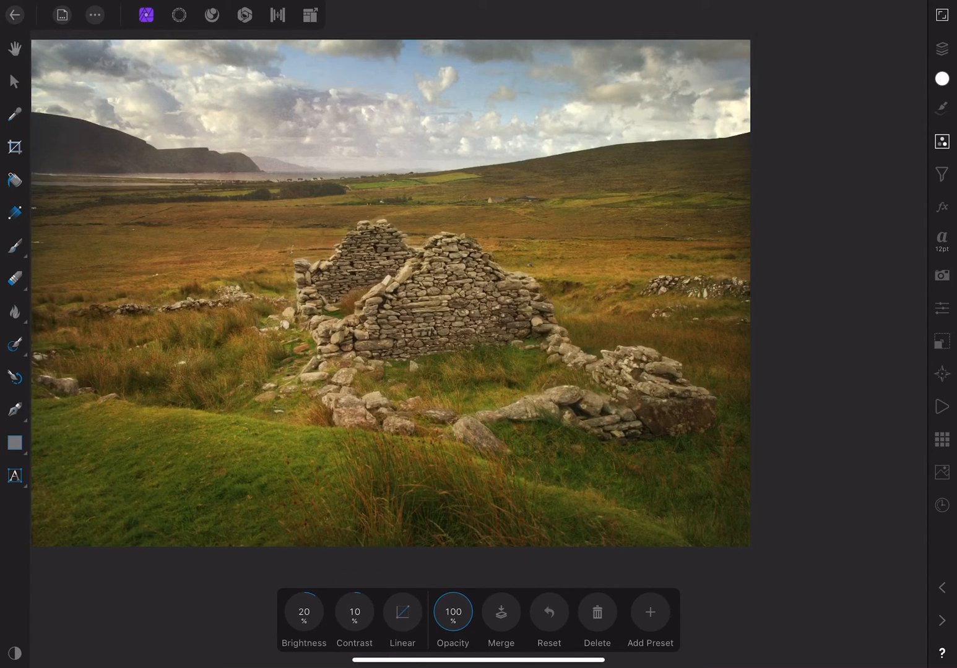
click(940, 48)
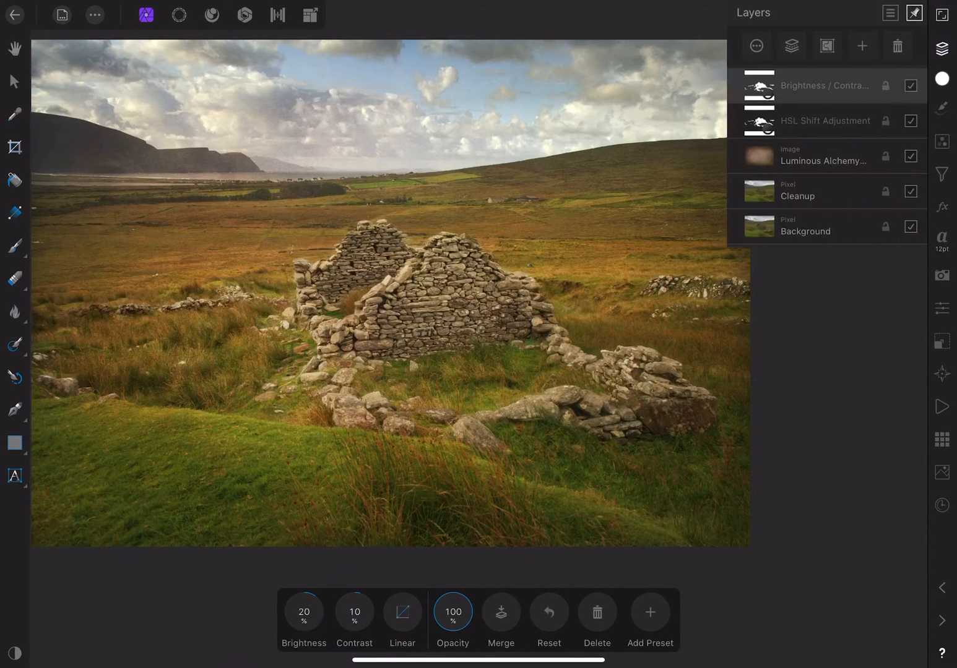
Add a live Gaussian Blur from Filters > Blurs nested under Brightness/Contrast and set its radius numerically.
click(941, 173)
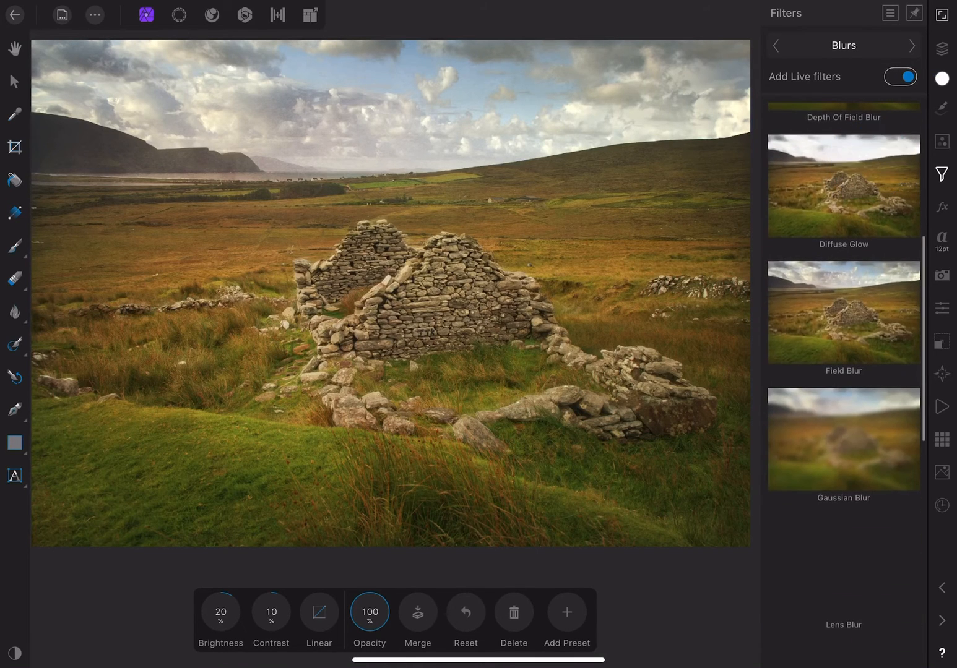
click(941, 50)
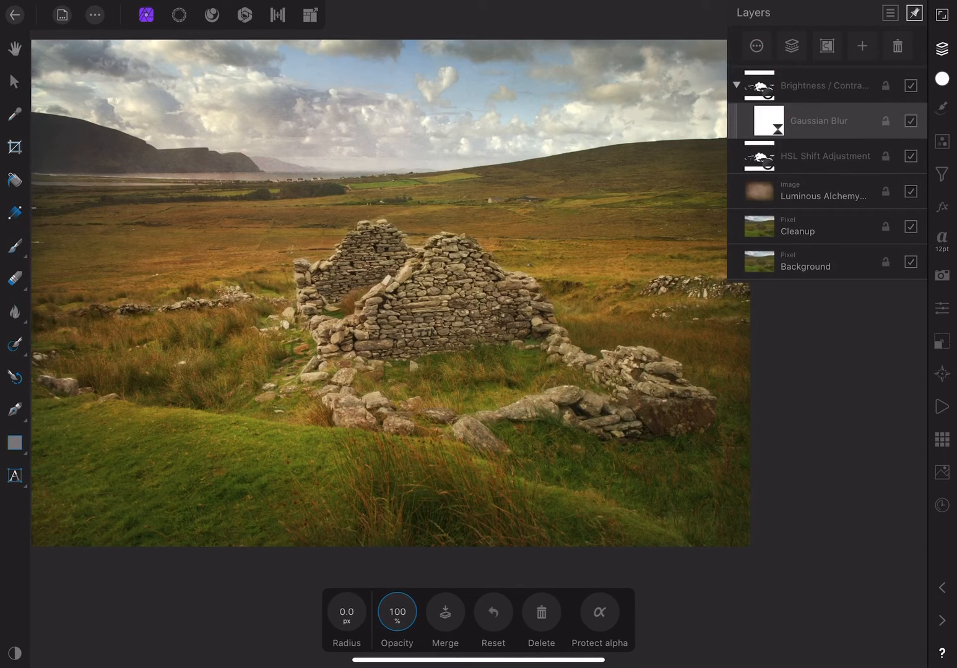
click(347, 616)
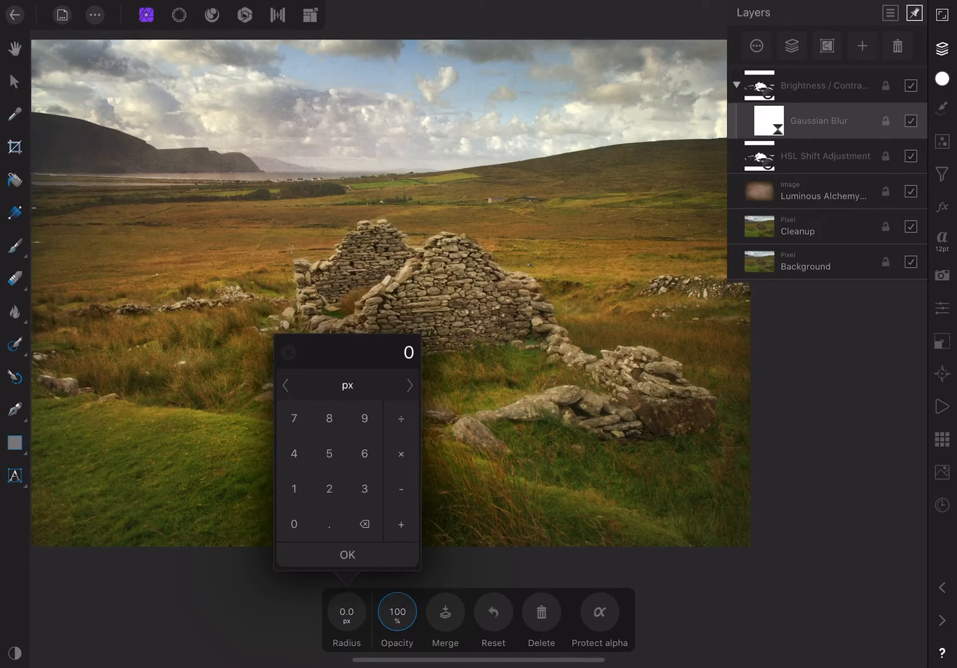
click(346, 554)
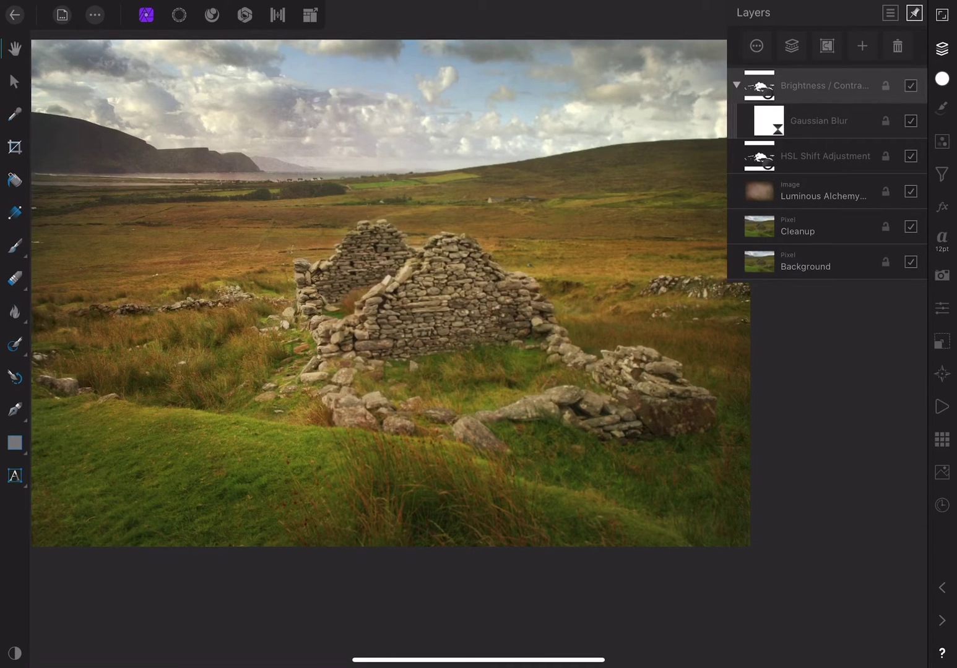
Add a Curves adjustment on top of the stack and tweak the master RGB spline.
click(940, 141)
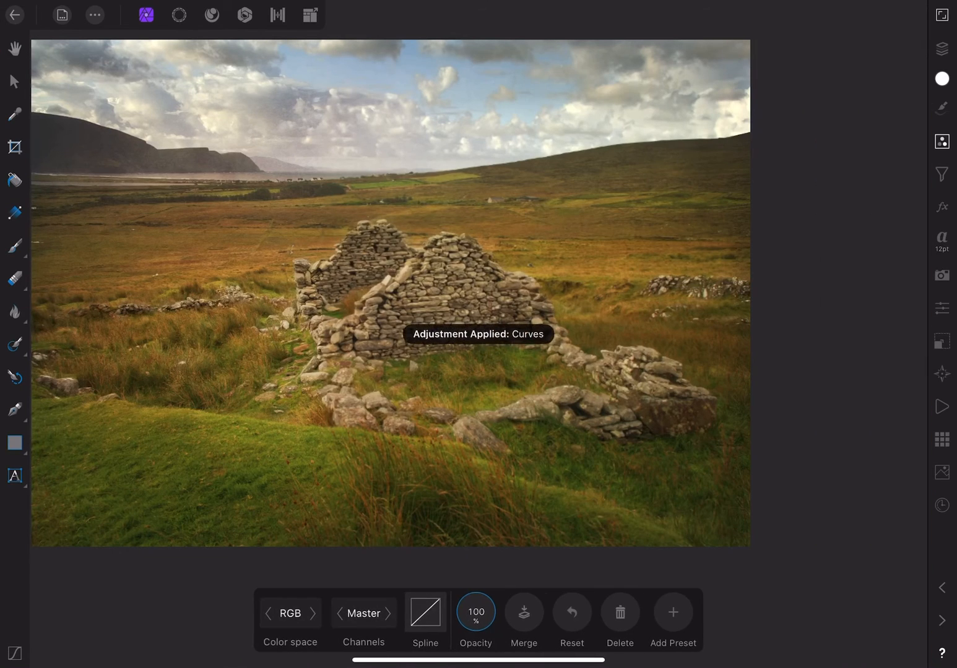
click(425, 612)
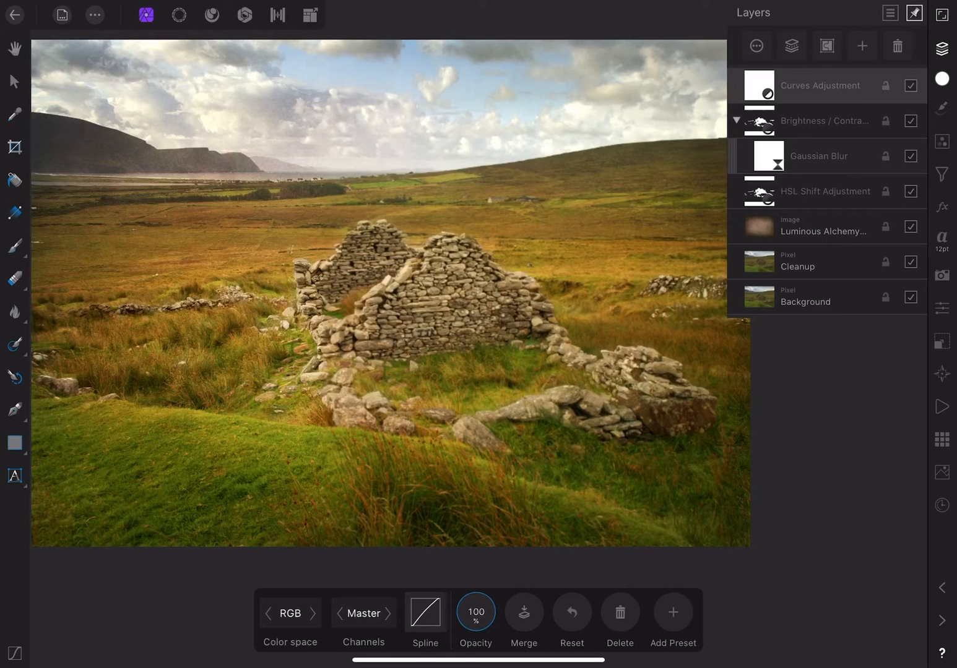
Add an empty pixel layer filled with 50% grey and blend it as Overlay.
click(862, 45)
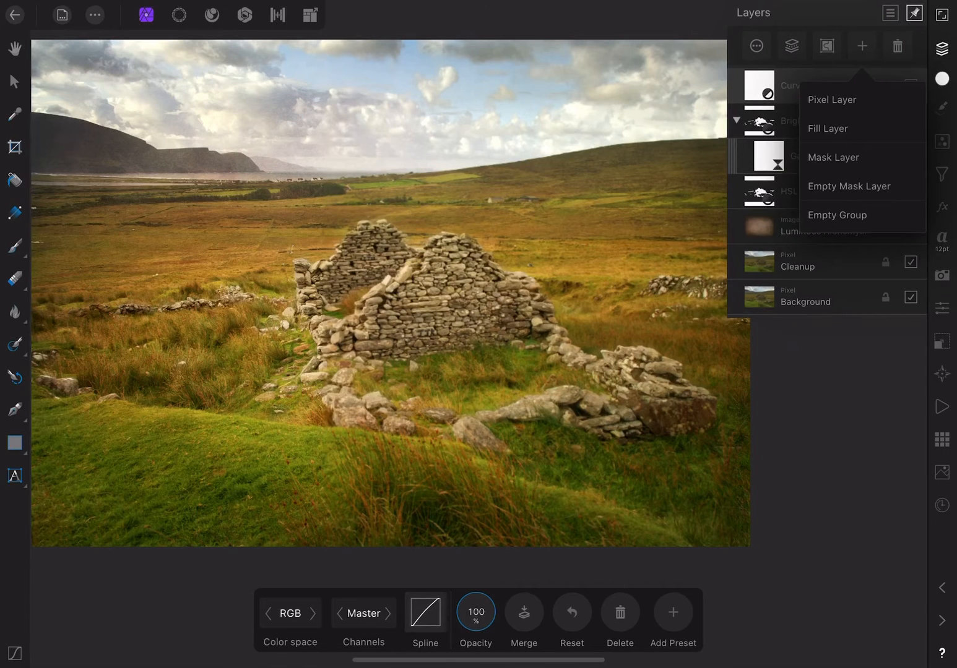
click(827, 129)
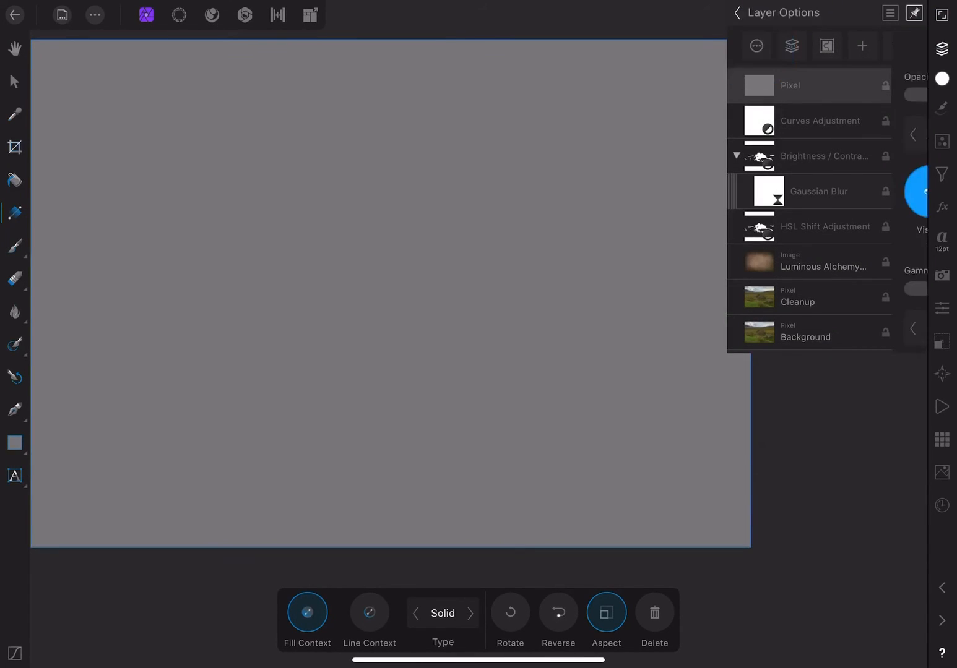
click(824, 134)
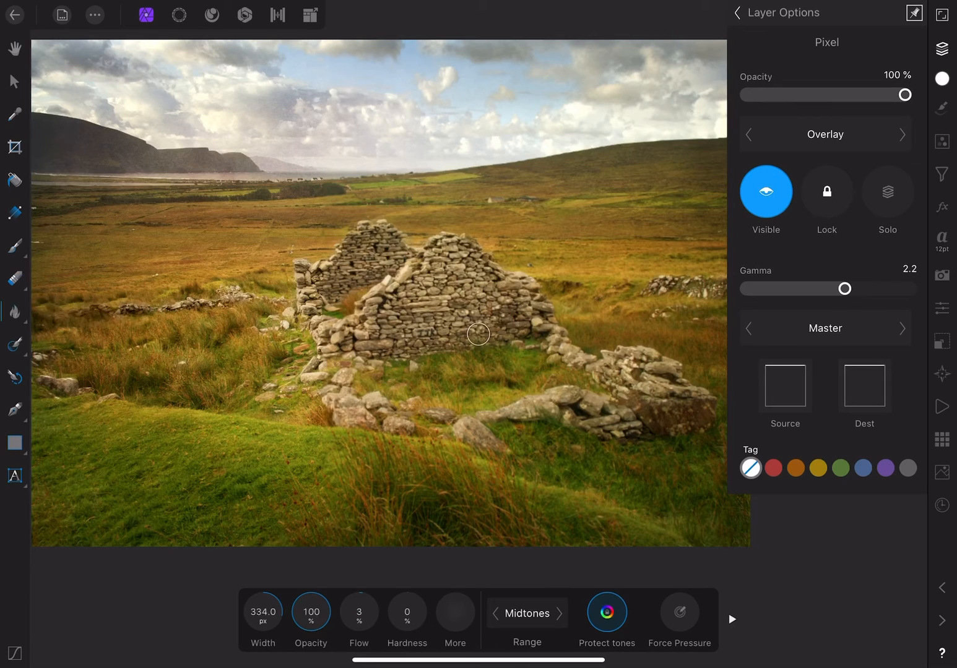
mouse_move(14, 312)
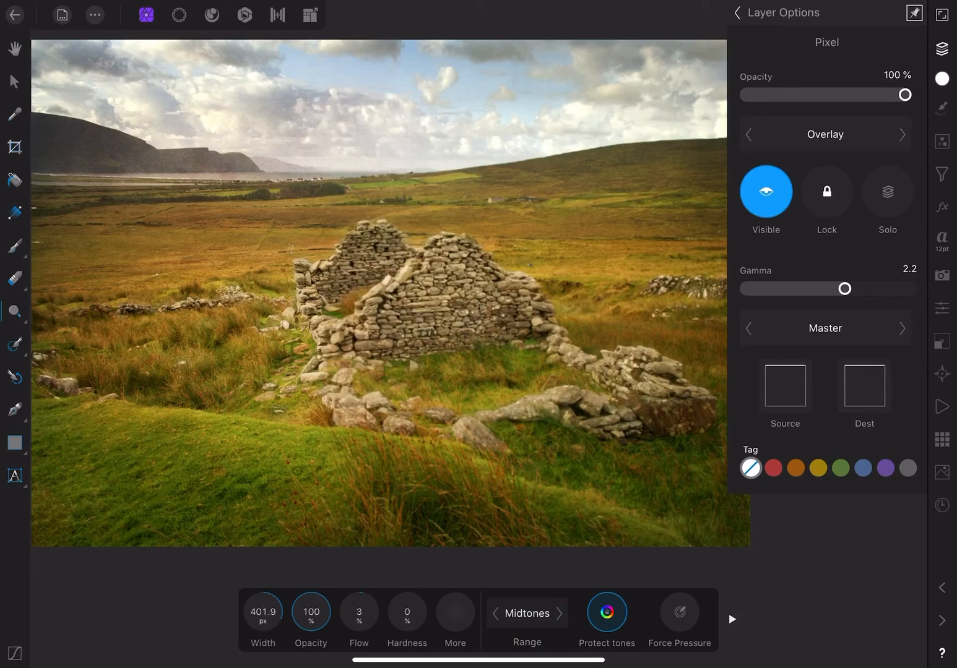
Set the Dodge brush tonal range, trying Shadows then Highlights.
click(526, 614)
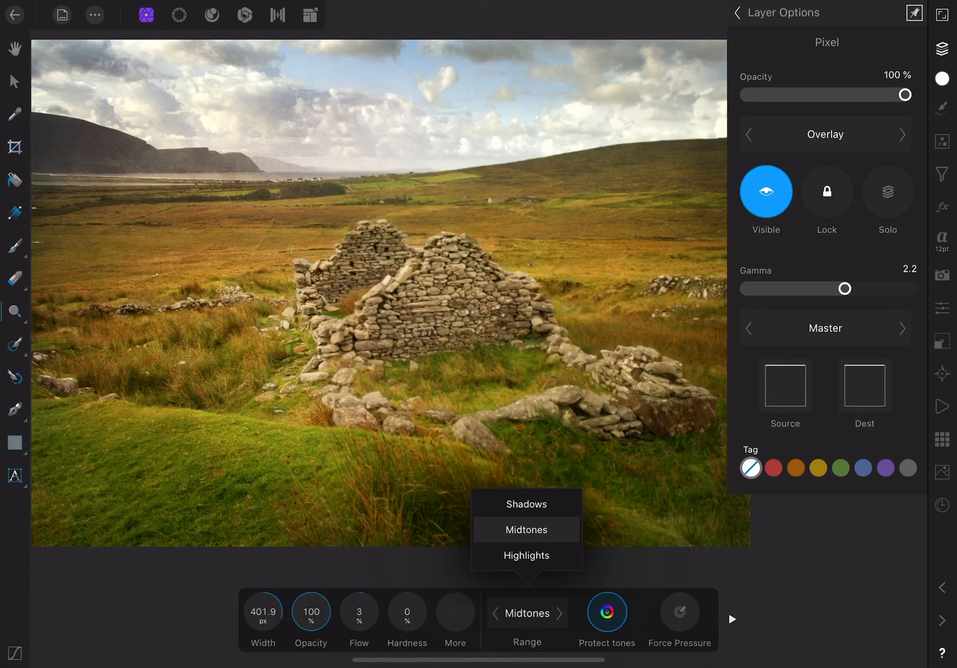
click(524, 530)
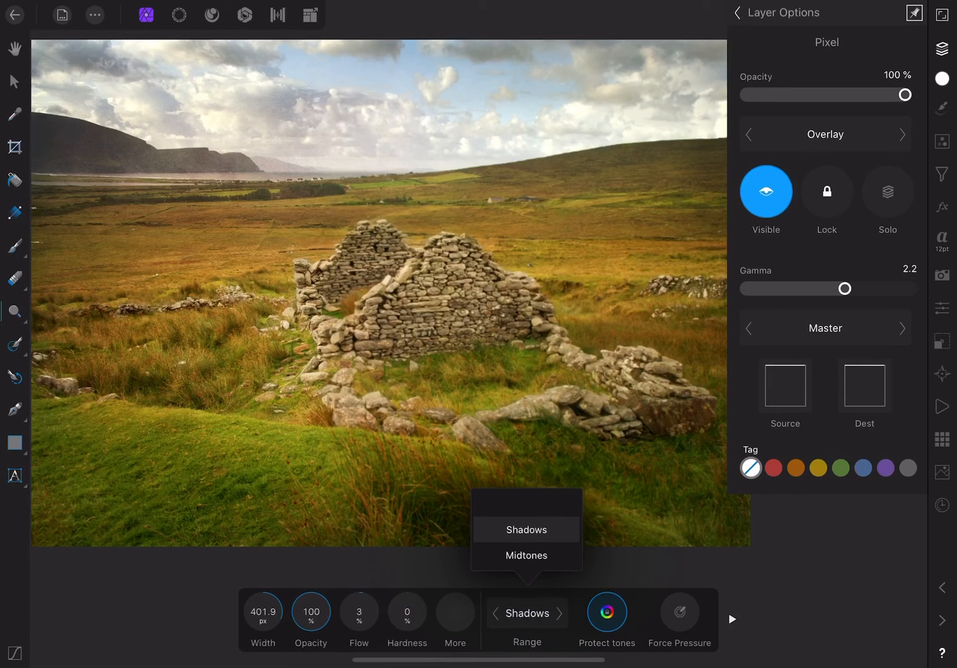
click(526, 530)
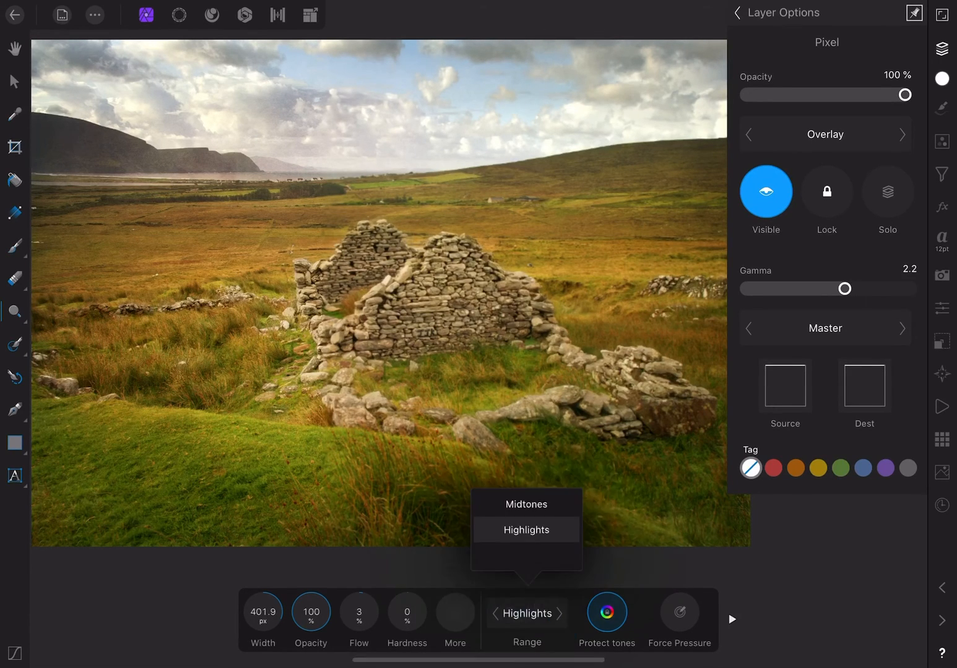
Dodge and burn the grass and ruins at Midtones range, toggling the layer off and on to compare.
click(524, 504)
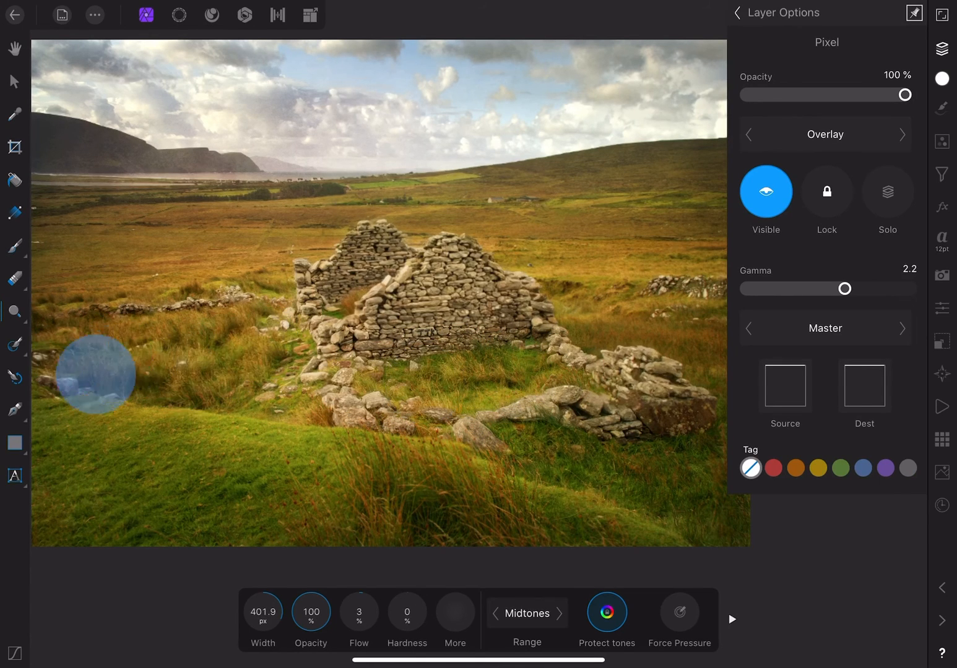
mouse_move(96, 374)
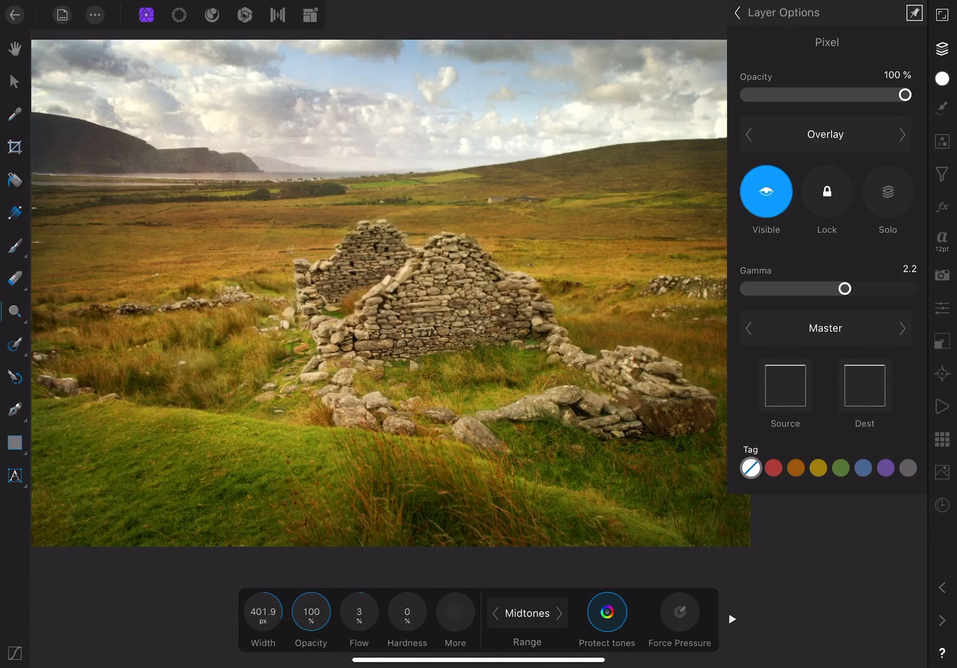
click(357, 465)
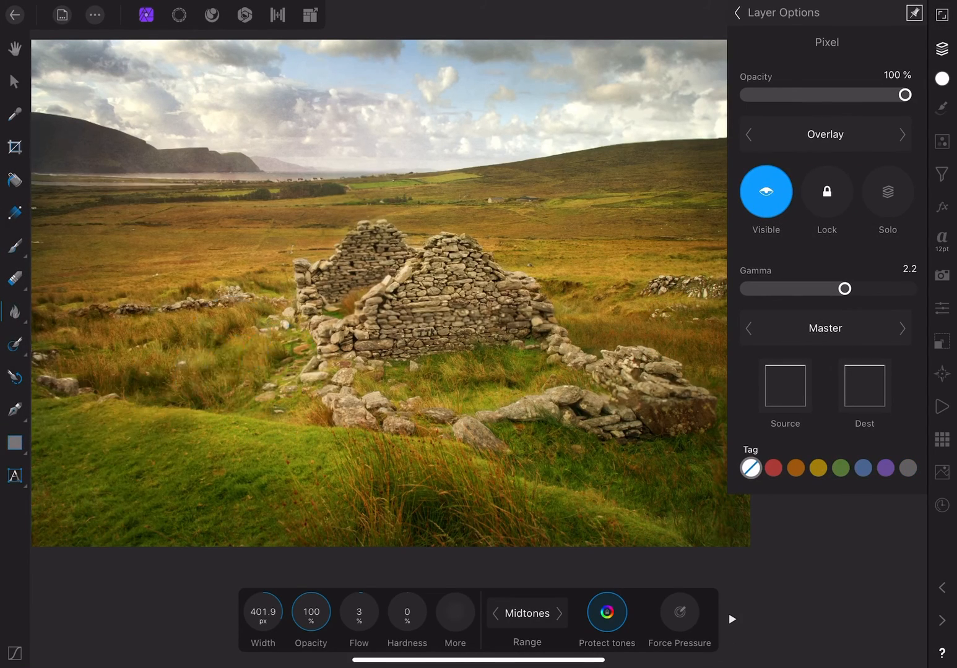
click(765, 191)
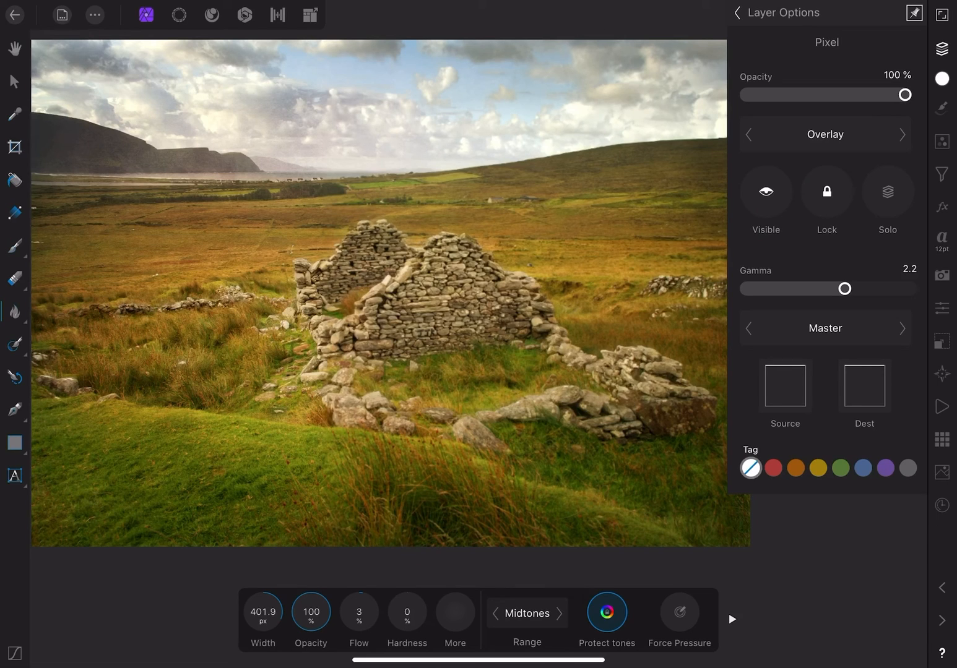
click(764, 191)
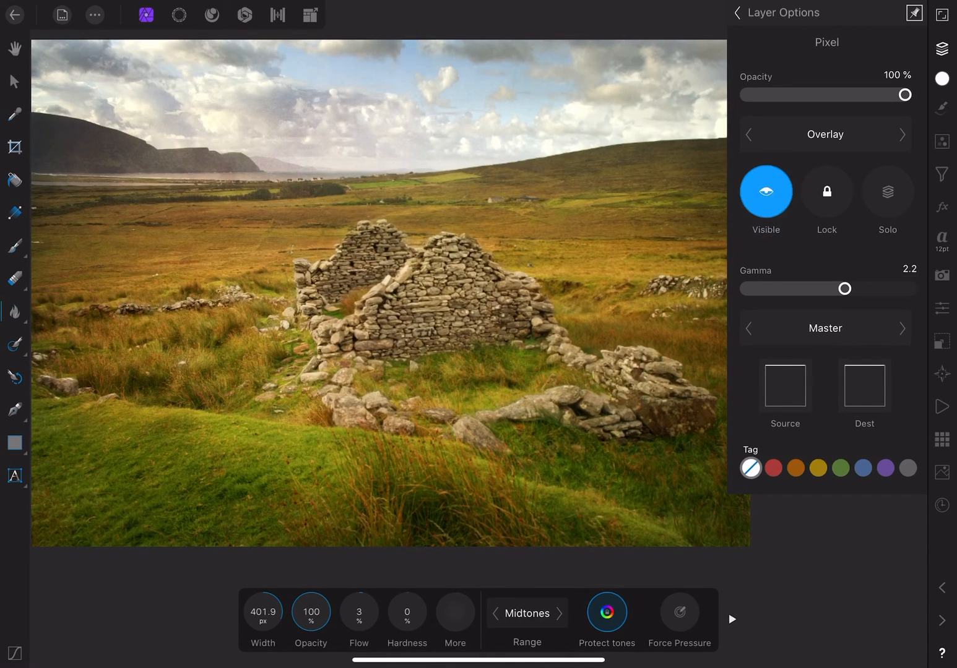
click(736, 12)
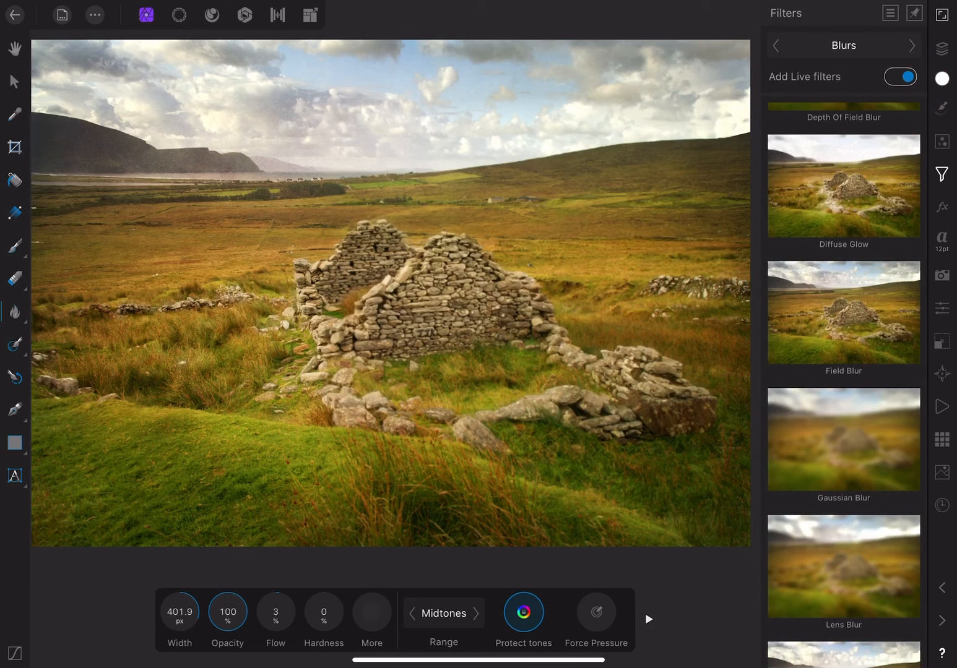
Add a live High Pass filter from the Sharpen group at 2 px radius with a contrast blend mode.
click(911, 44)
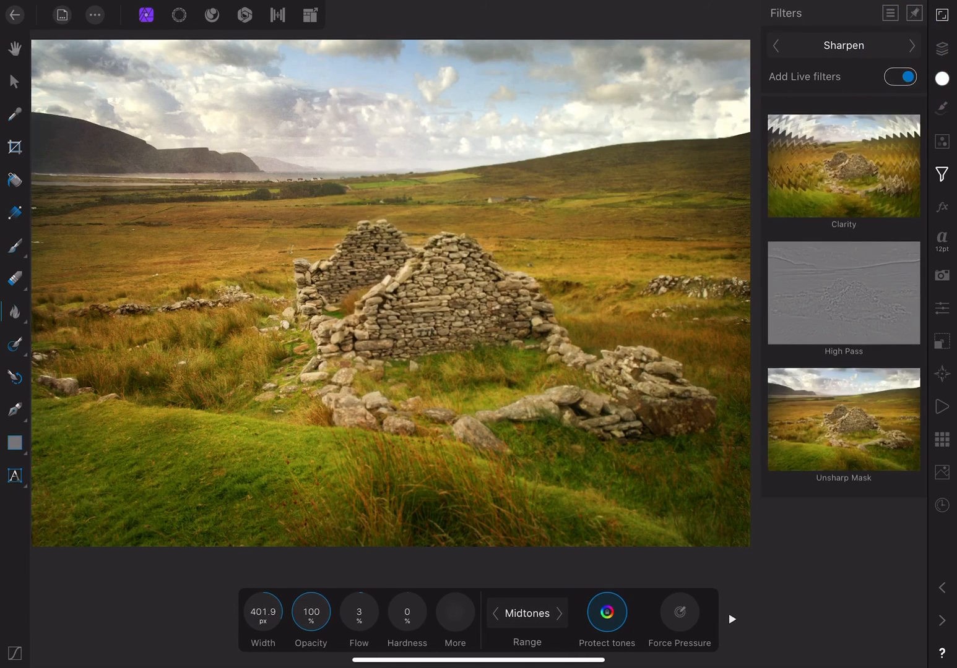
click(841, 292)
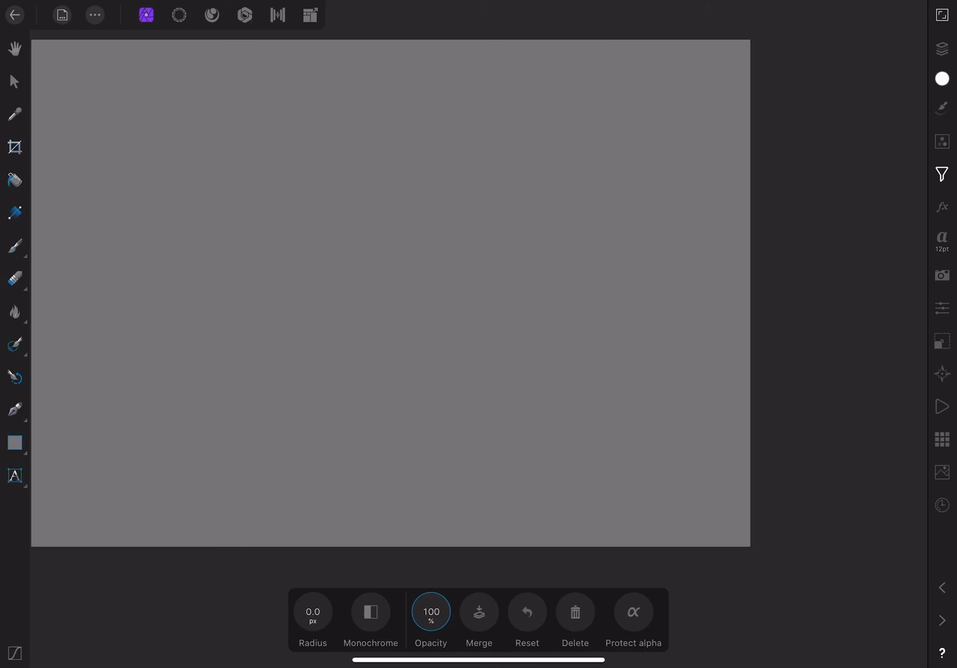
click(311, 619)
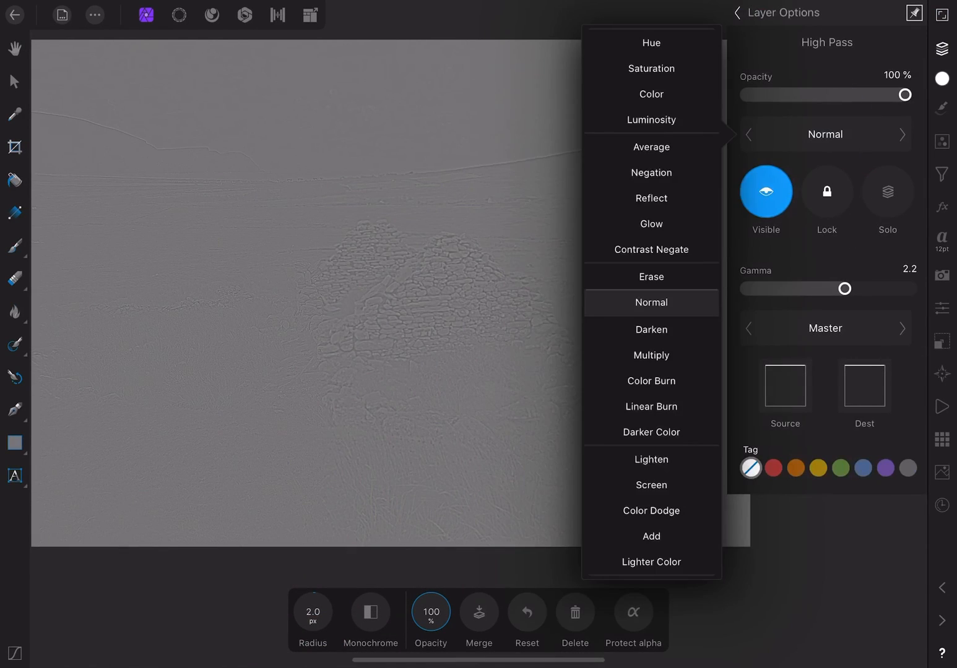
click(651, 301)
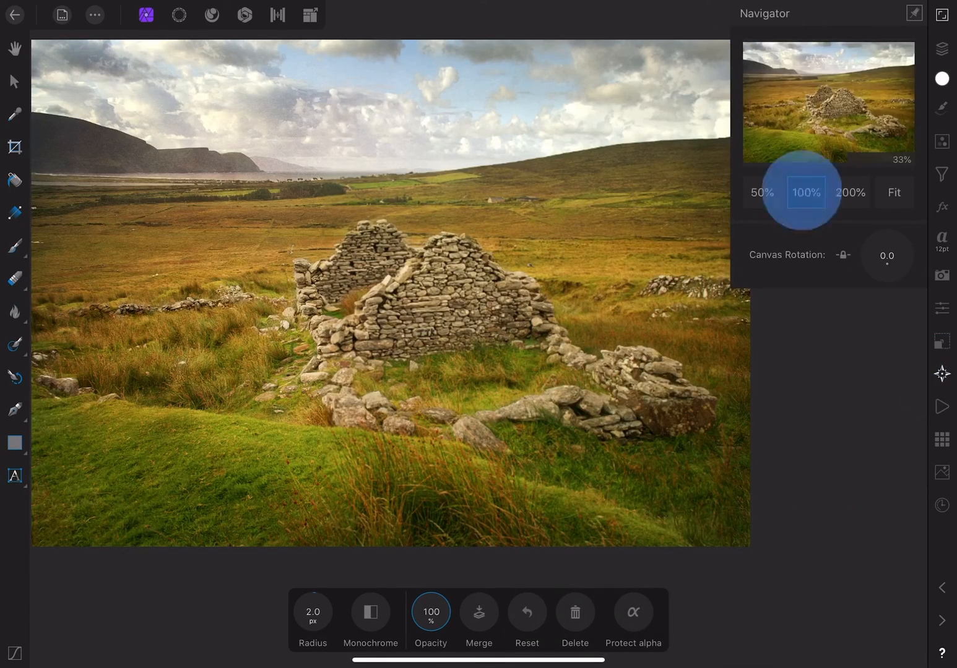
View the ruins at 100% and toggle the High Pass layer off and back on to compare.
click(806, 192)
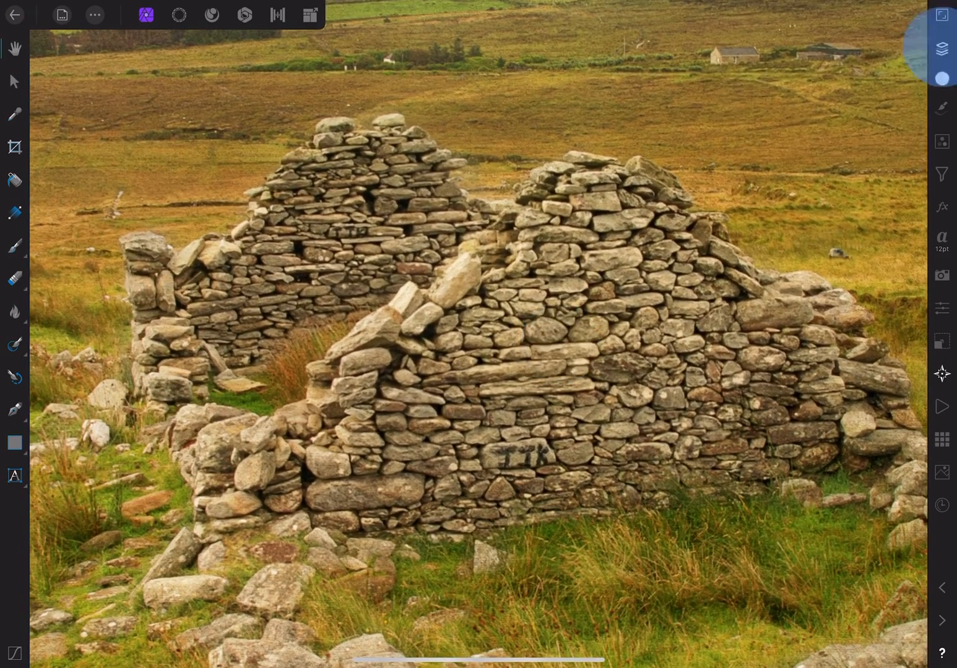
click(940, 50)
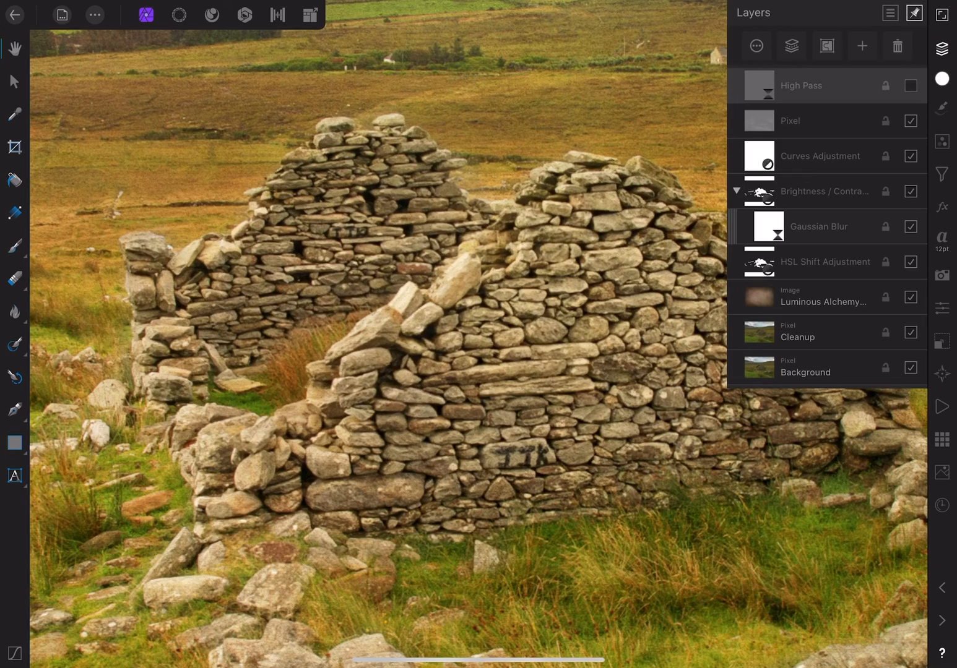
click(911, 86)
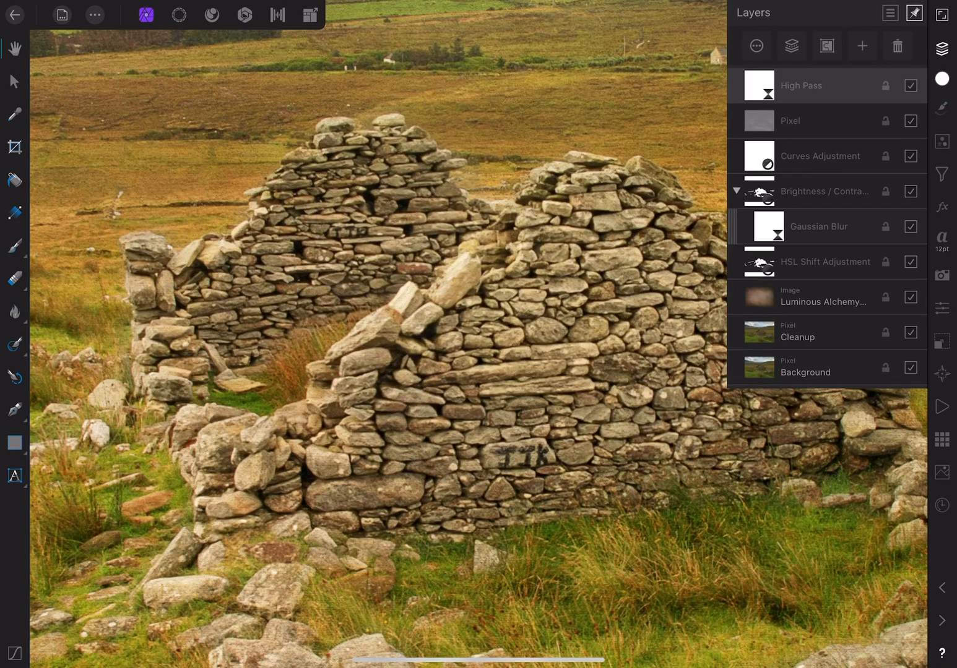